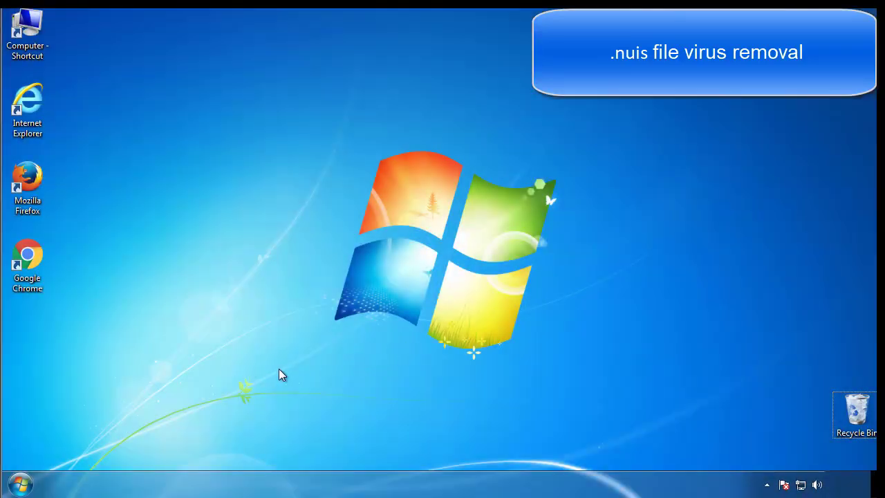
Launch msconfig and enable minimal Safe boot on the Boot tab, confirming with OK.
click(20, 484)
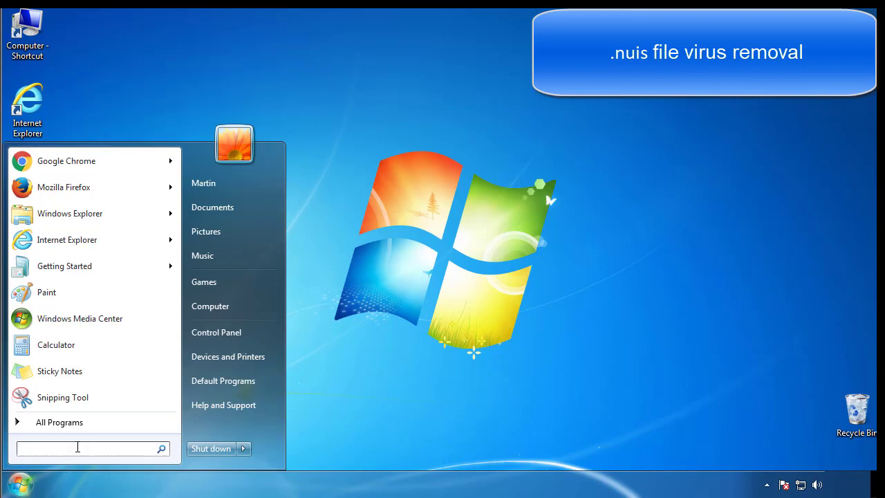
text(mscon)
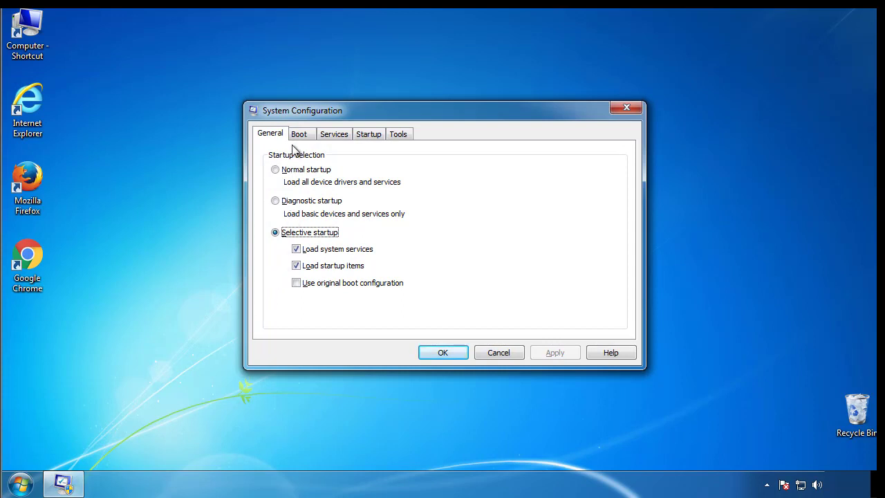
click(299, 133)
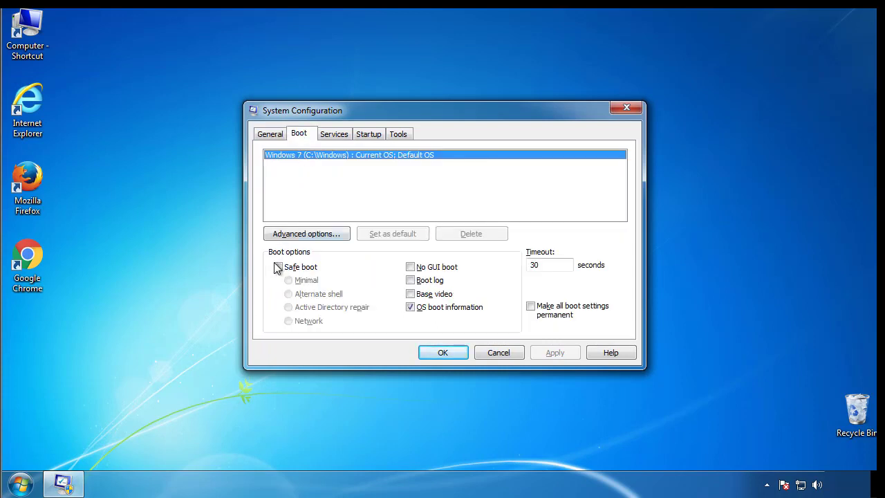
click(278, 267)
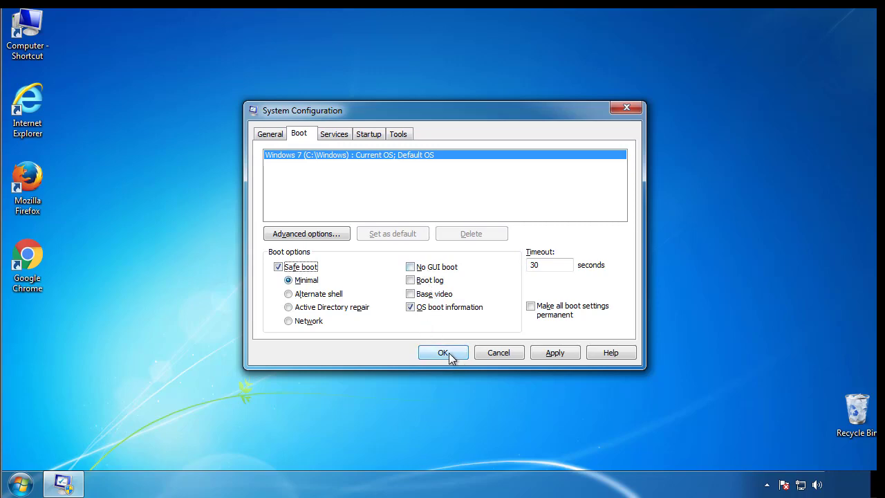
click(443, 352)
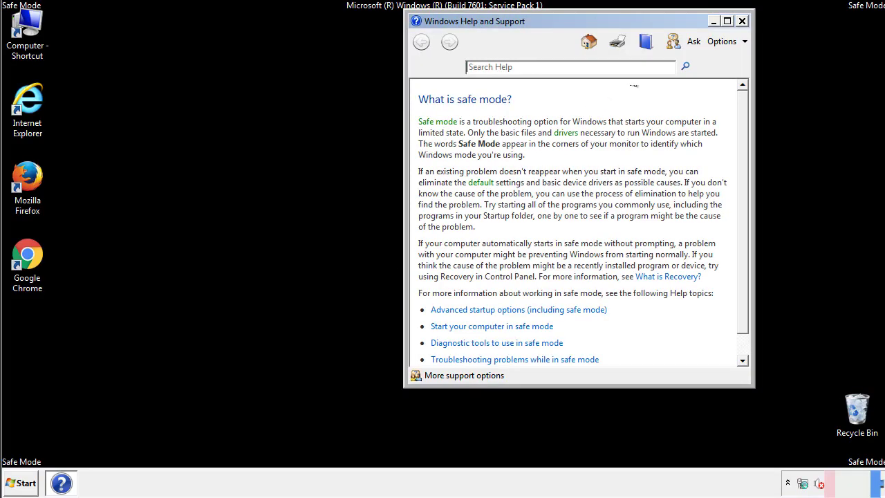
Close Windows Help, review Folder Options' View tab, then close Control Panel.
click(742, 20)
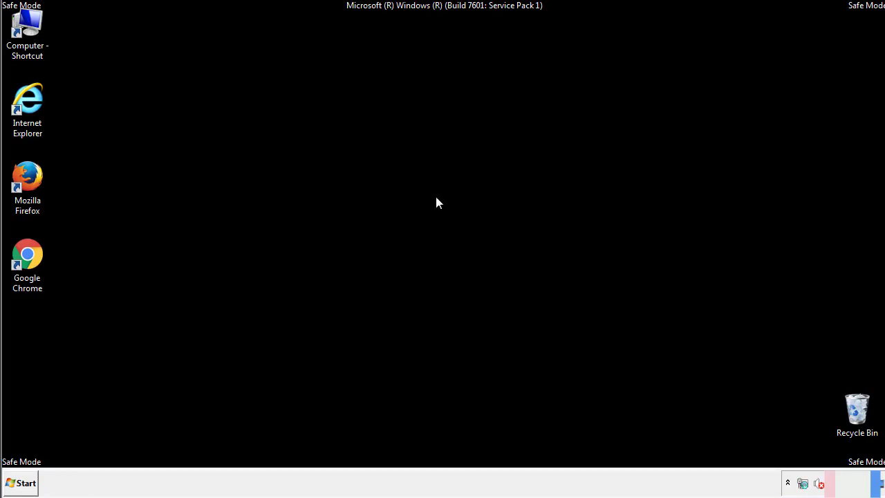
click(20, 483)
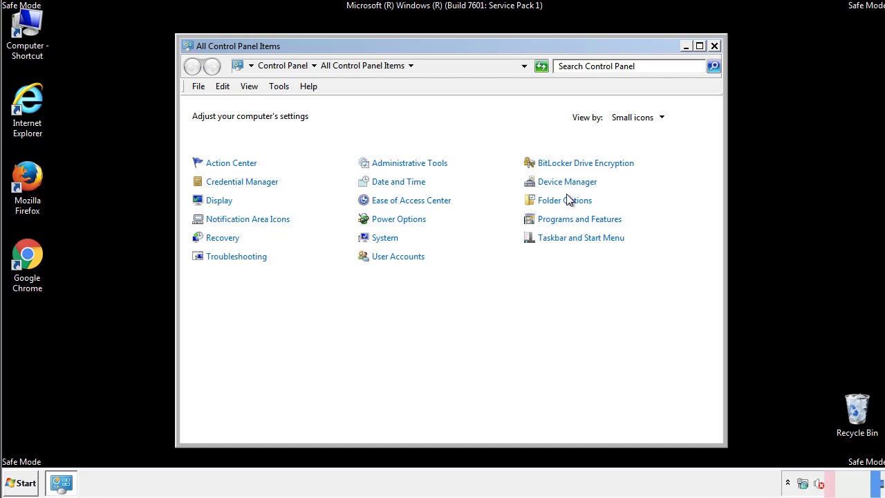
click(564, 200)
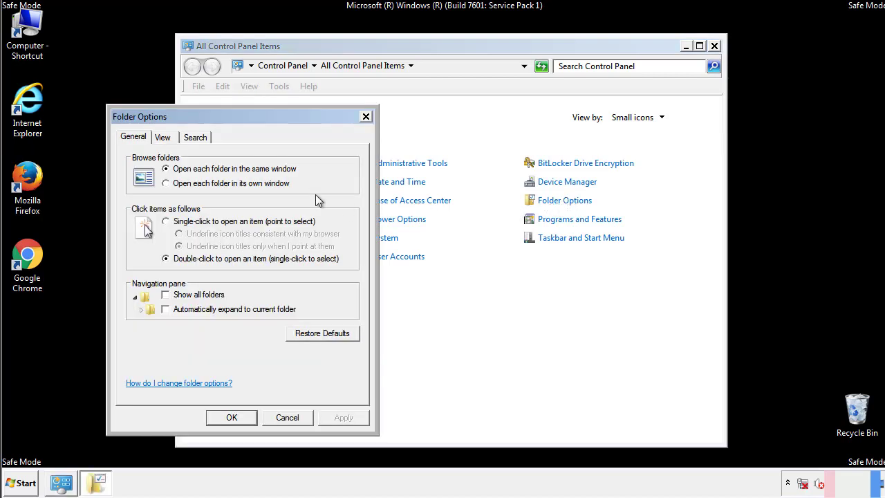
click(163, 137)
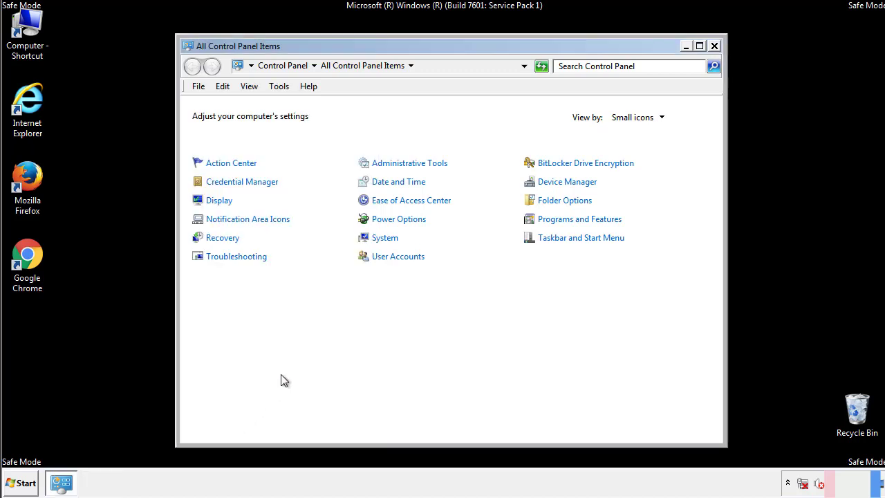
click(714, 46)
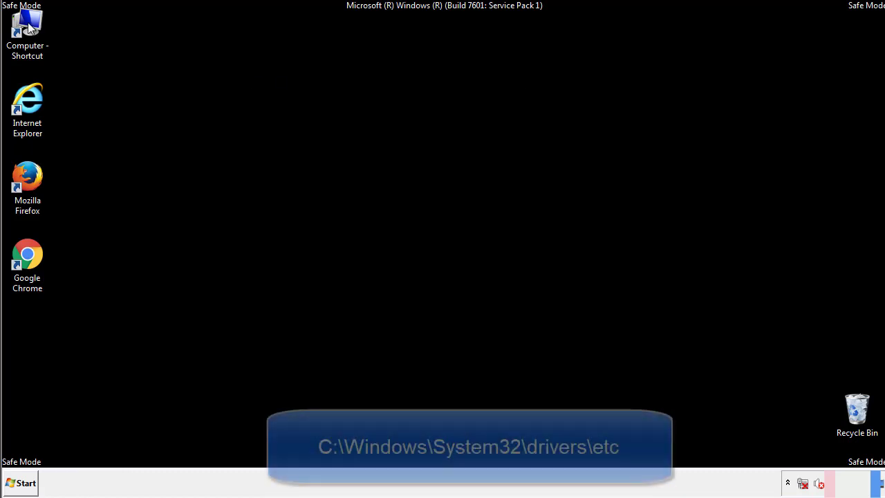
Browse Computer to C:\Windows\System32\drivers\etc and open hosts in Notepad.
double_click(27, 32)
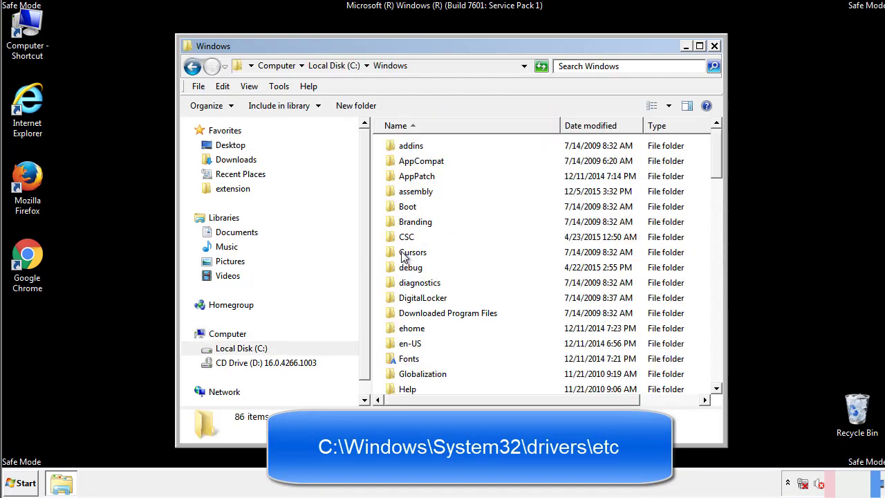
scroll(down, 3)
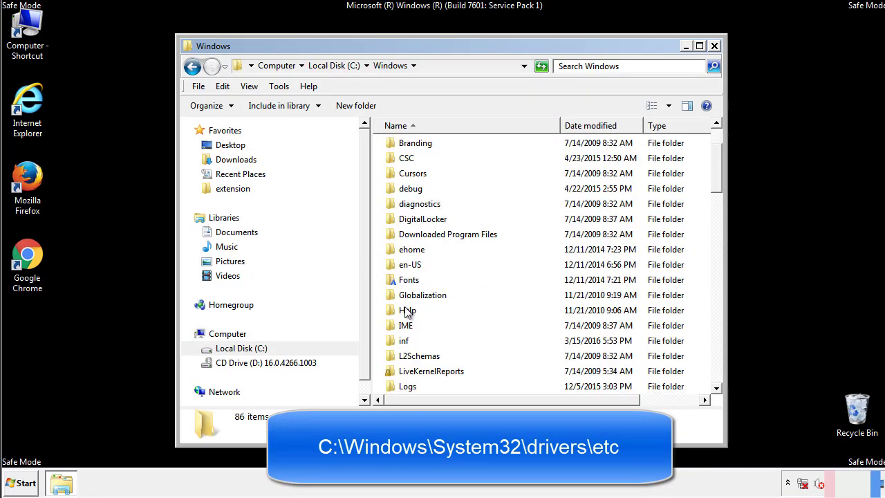
scroll(down, 3)
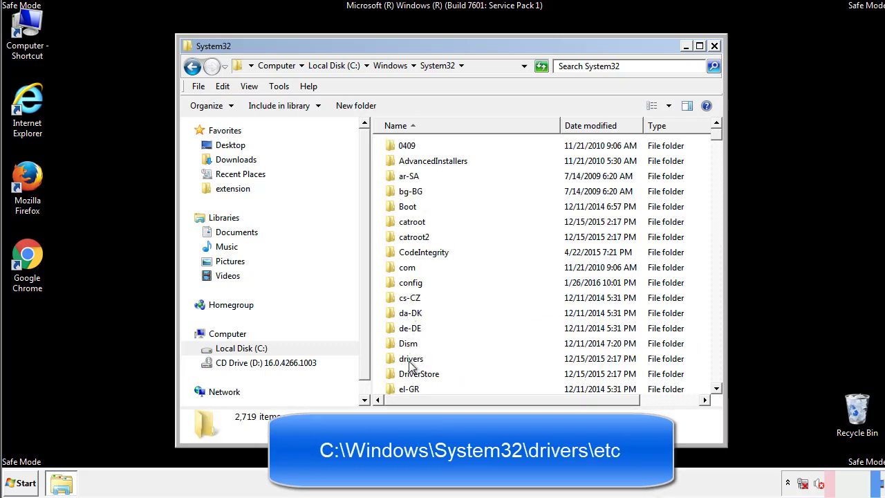
double_click(411, 358)
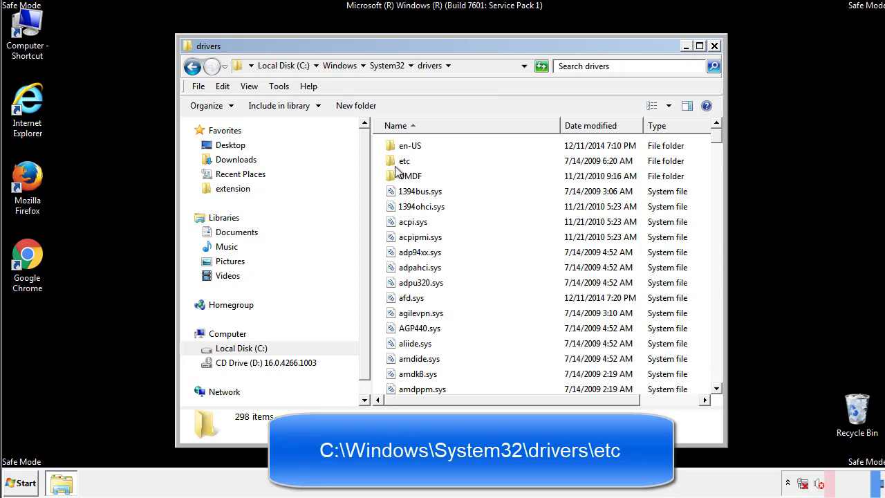
double_click(404, 160)
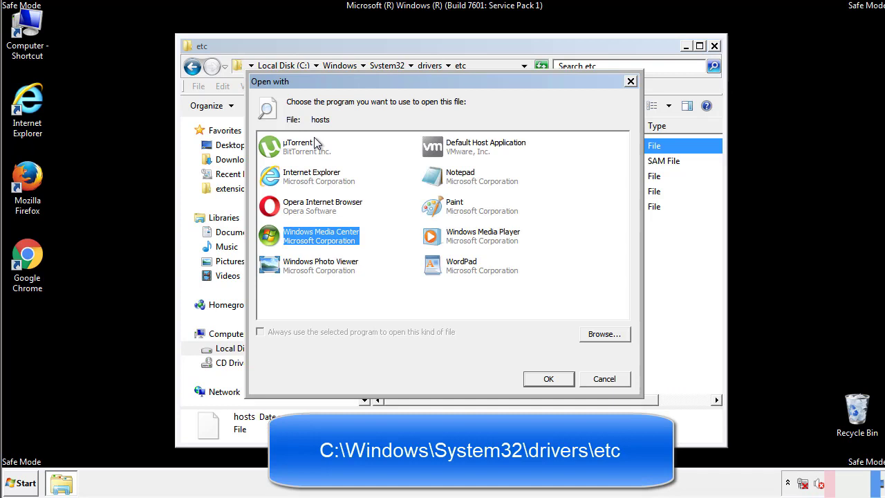
mouse_move(448, 181)
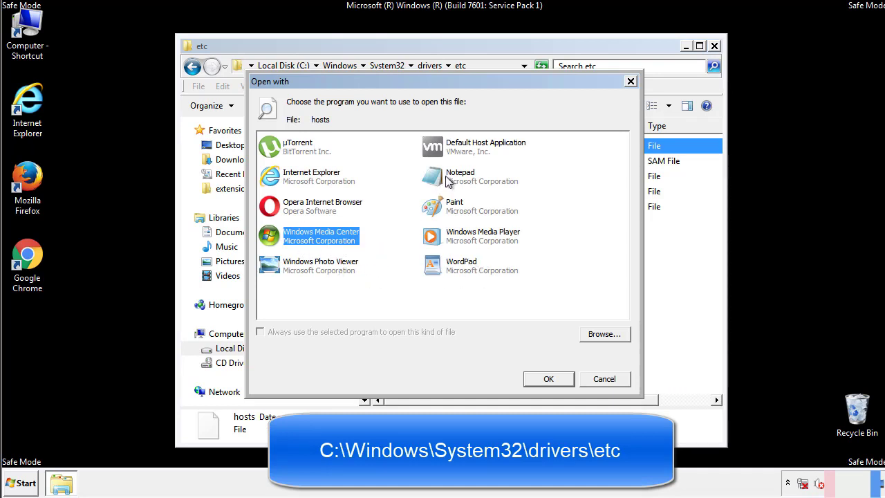
click(548, 379)
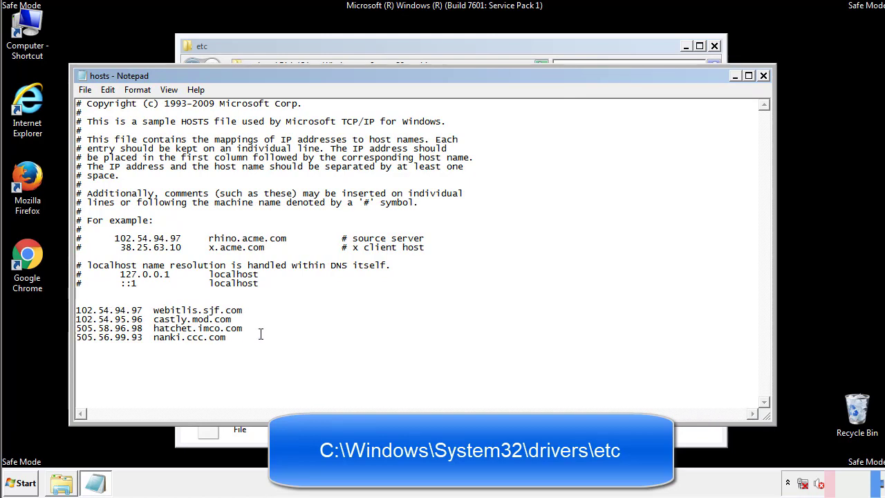
Delete the four bottom host mappings, then close Notepad and the etc folder window.
drag(77, 309, 242, 337)
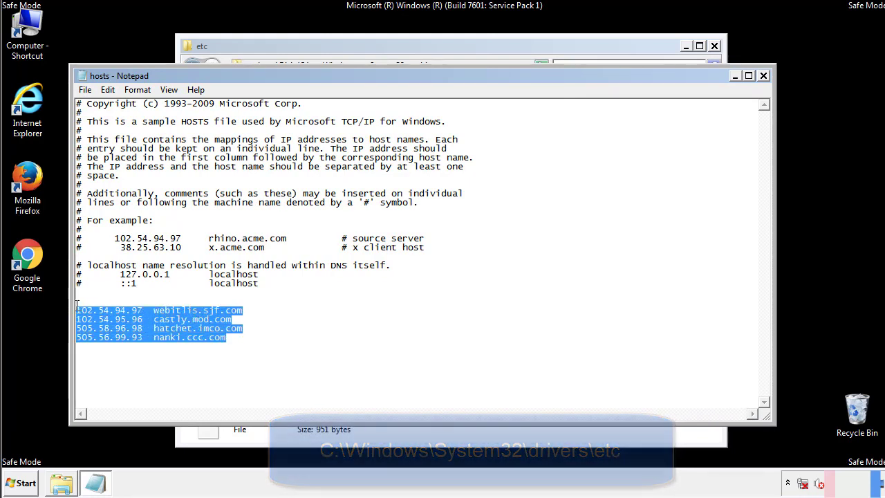
key(Delete)
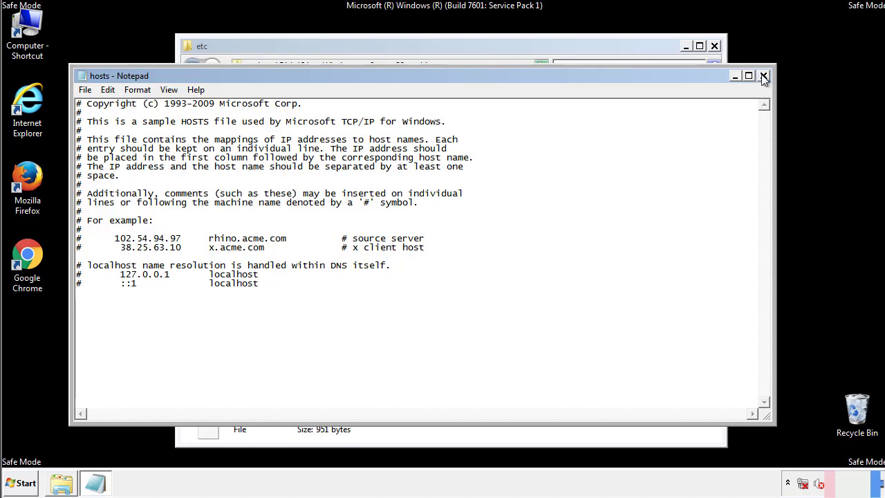
click(765, 75)
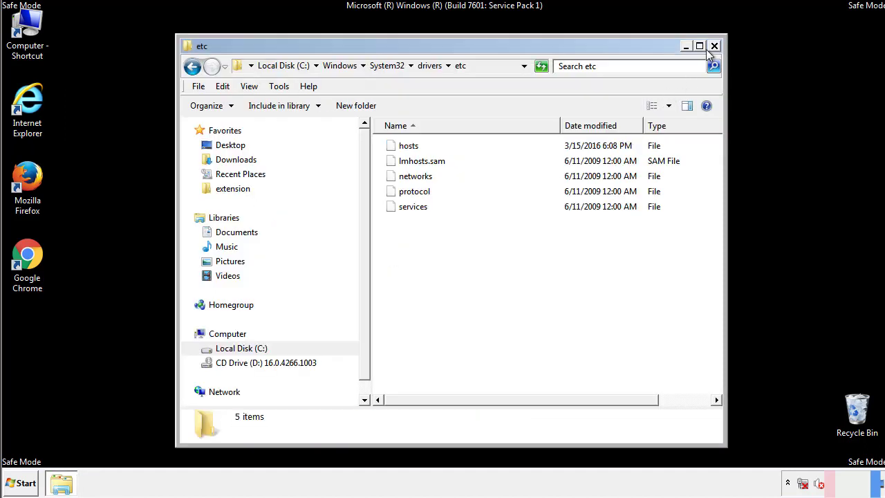
click(714, 45)
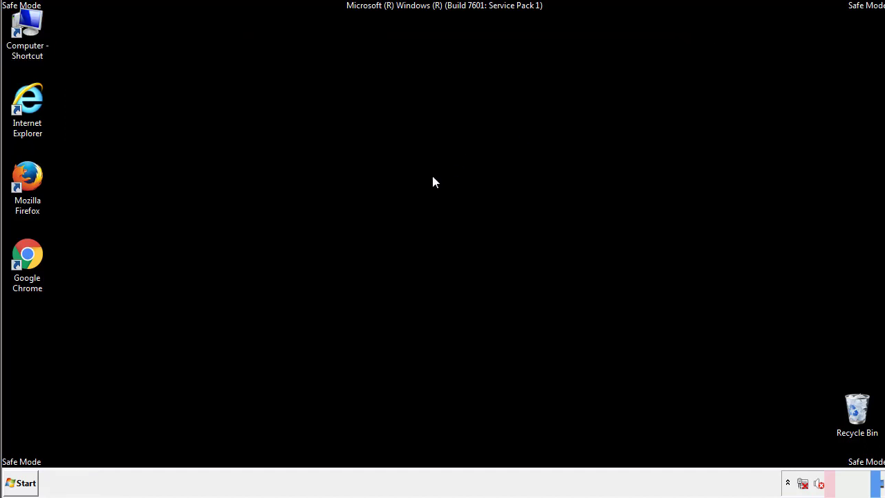
Open the Startup folder and delete AdsInOne, recover.aesir, systemreg.aesir and tavanero.
click(21, 482)
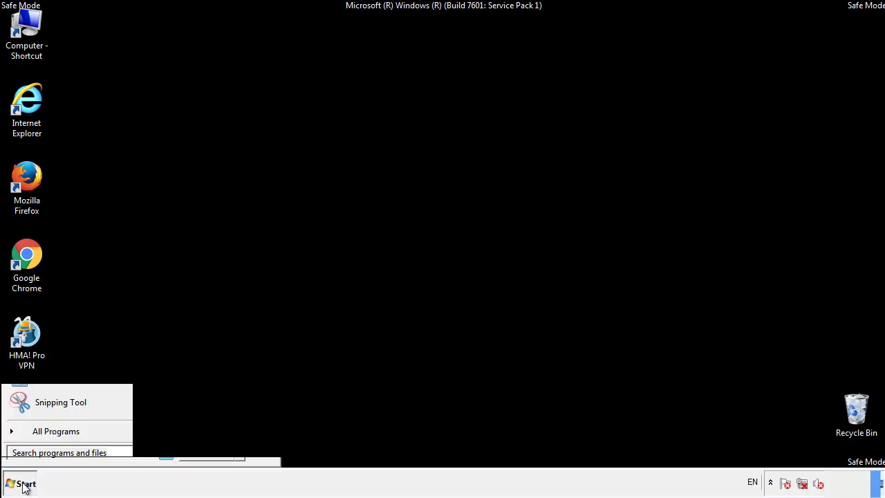
click(56, 431)
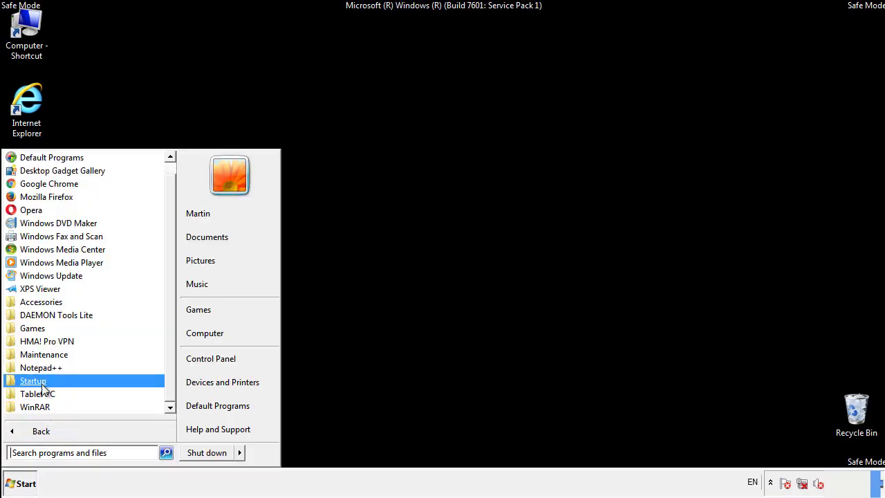
right_click(34, 380)
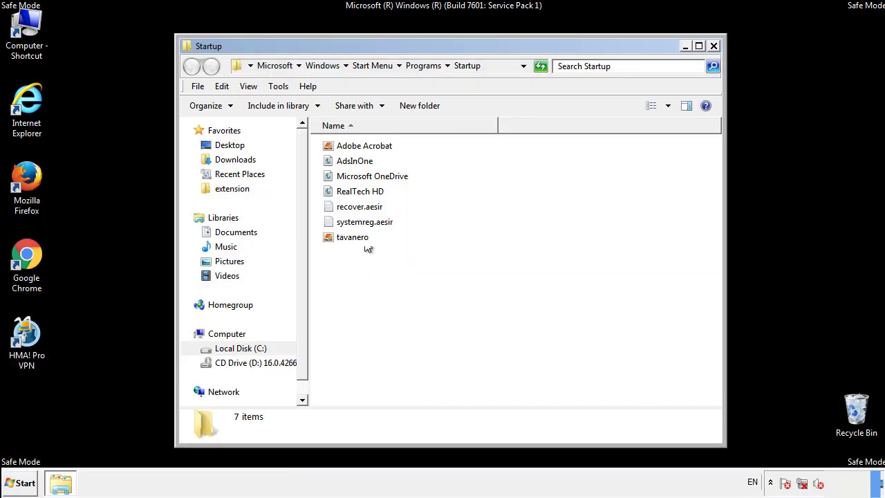
click(354, 161)
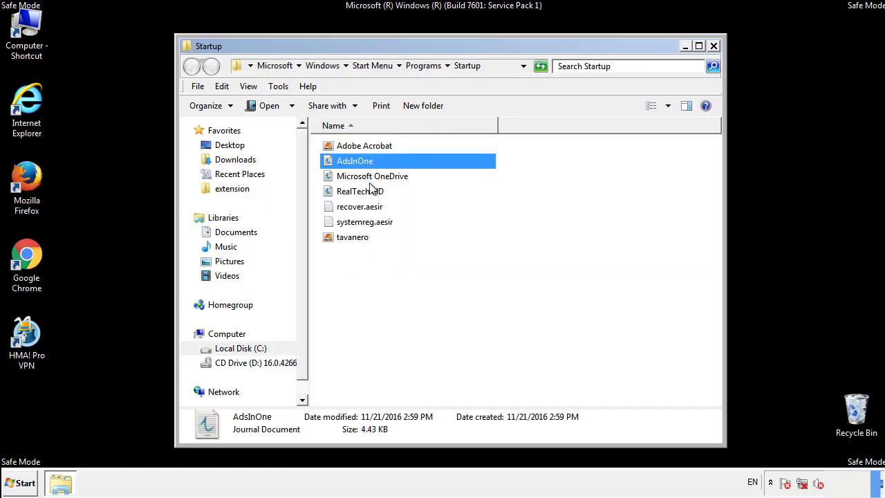
click(364, 221)
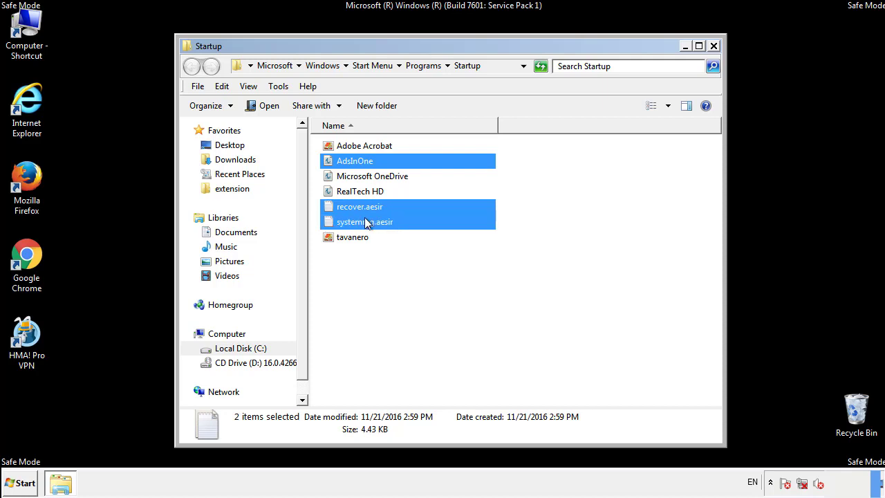
right_click(352, 236)
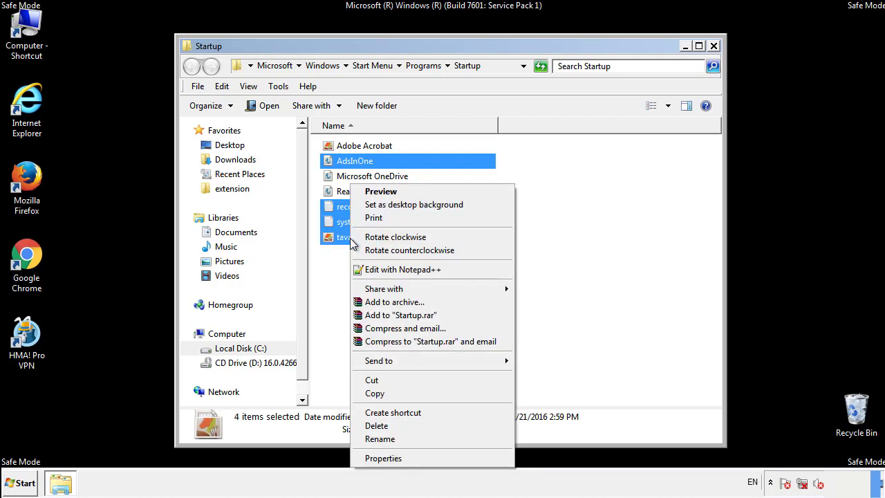
click(377, 425)
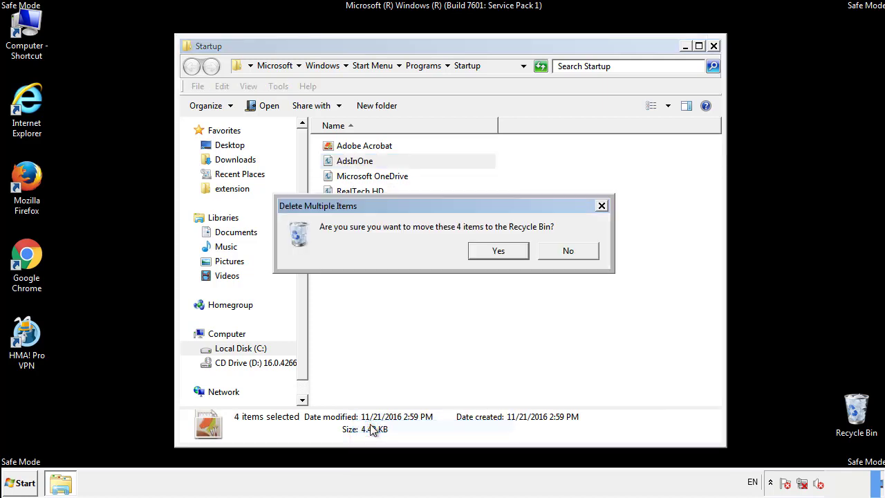
click(498, 251)
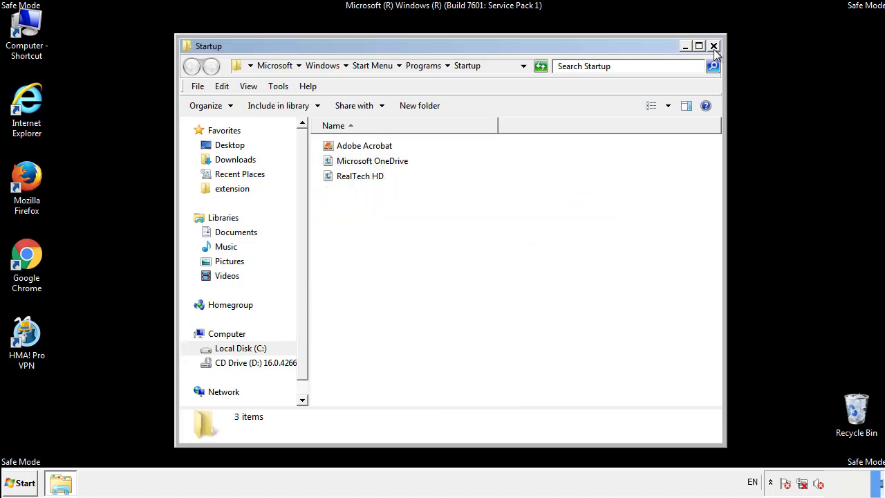
click(714, 46)
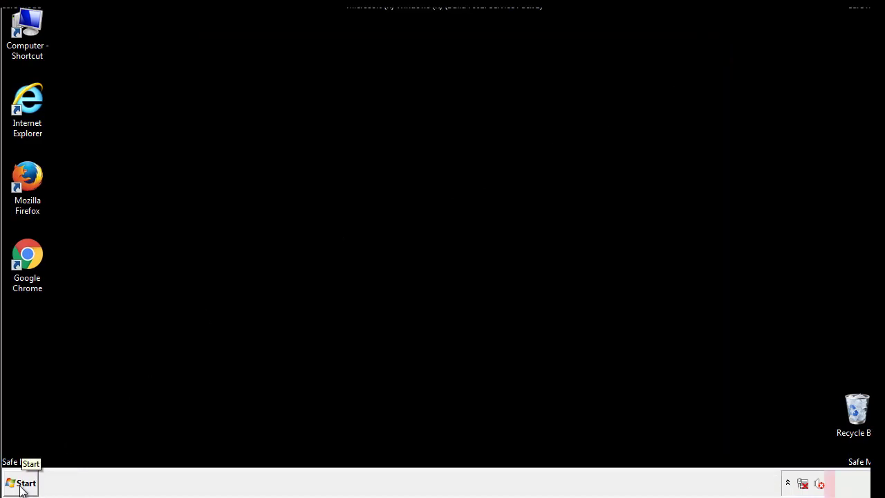
Open regedit and navigate to HKLM\SOFTWARE\Microsoft\Windows\CurrentVersion\Run.
click(21, 483)
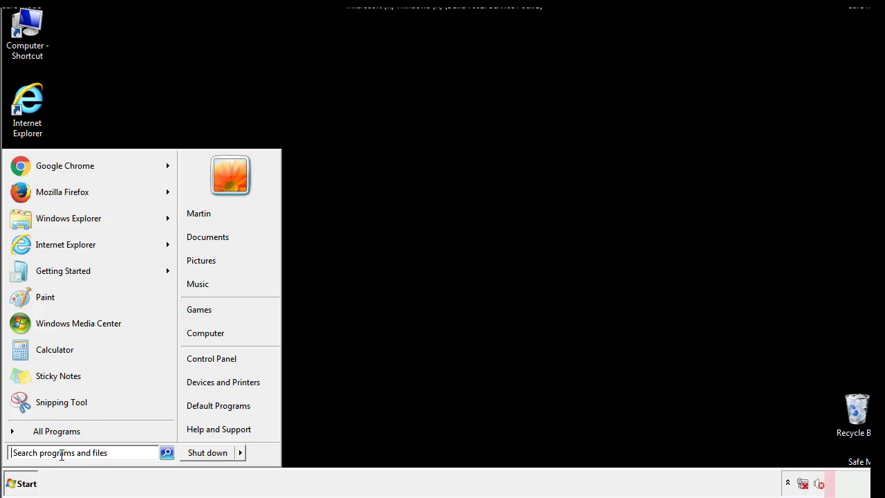
text(reged)
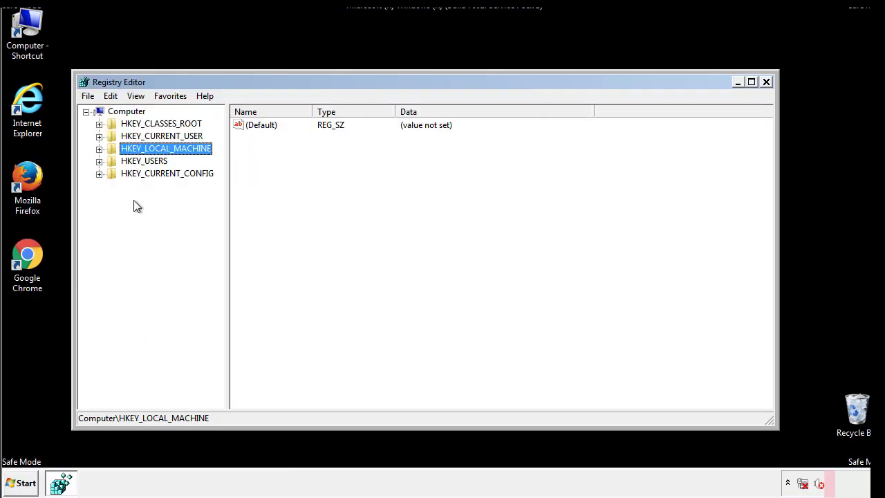
click(99, 148)
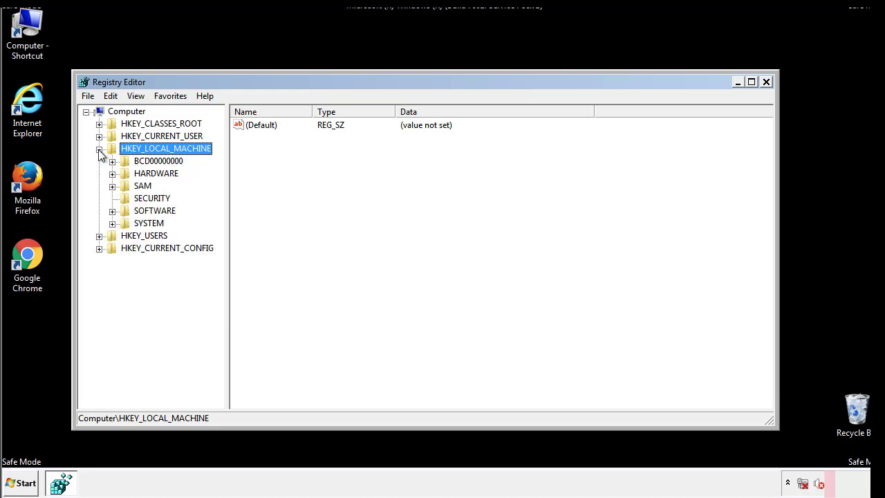
mouse_move(113, 214)
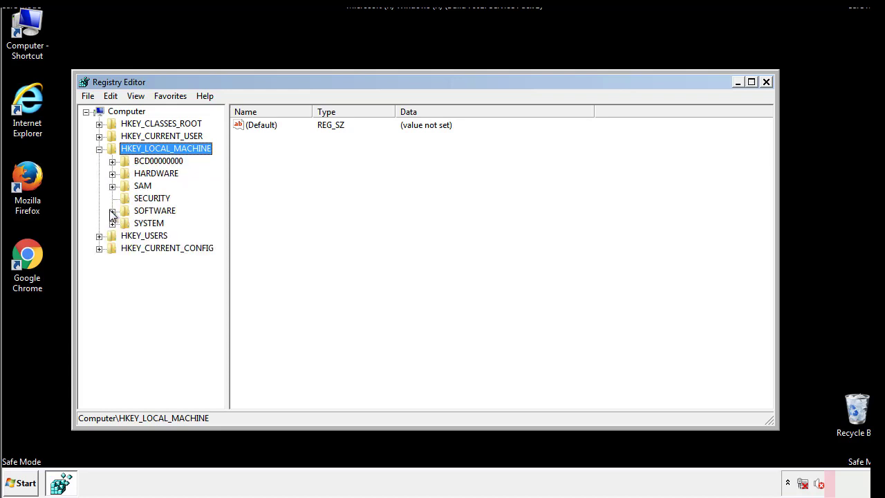
click(112, 211)
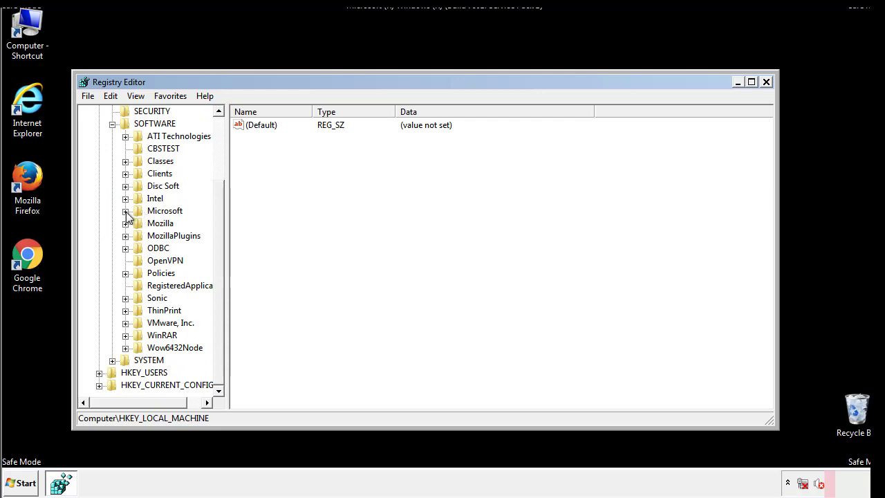
click(126, 211)
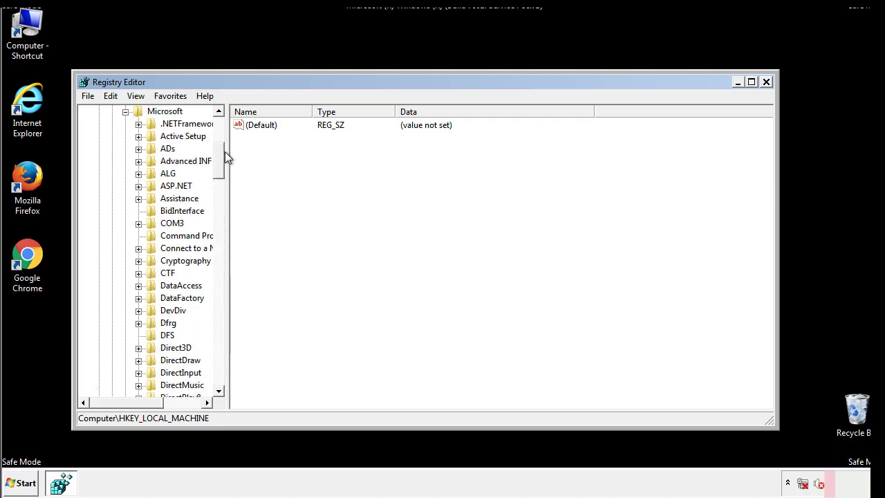
scroll(down, 3)
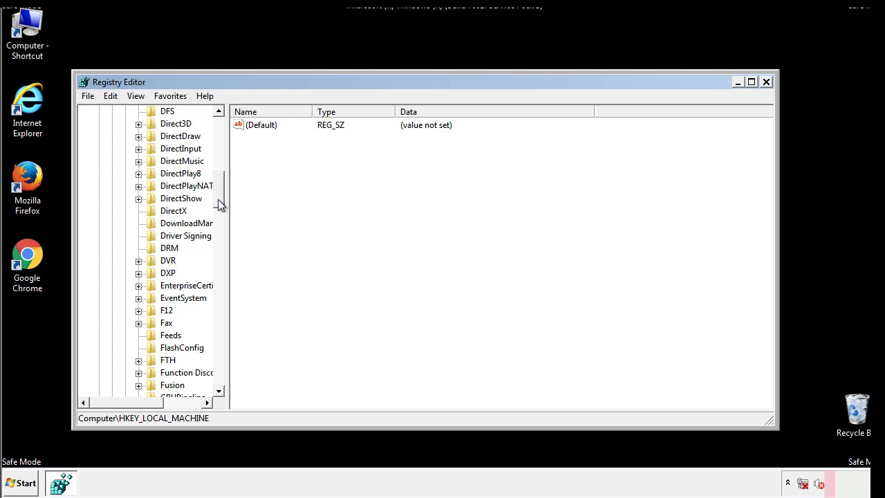
scroll(down, 3)
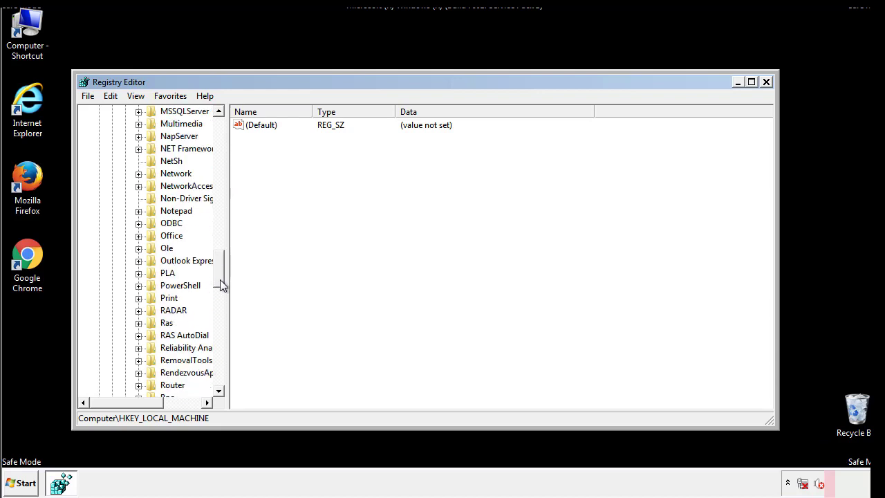
scroll(down, 3)
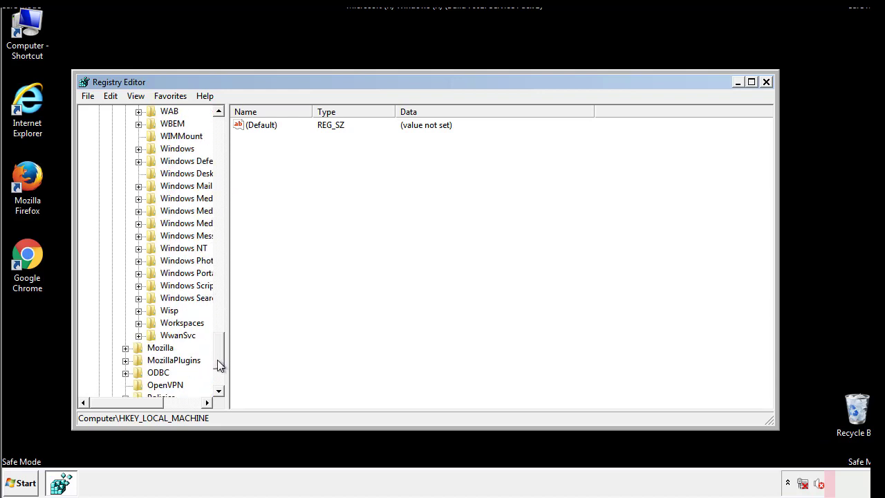
click(139, 211)
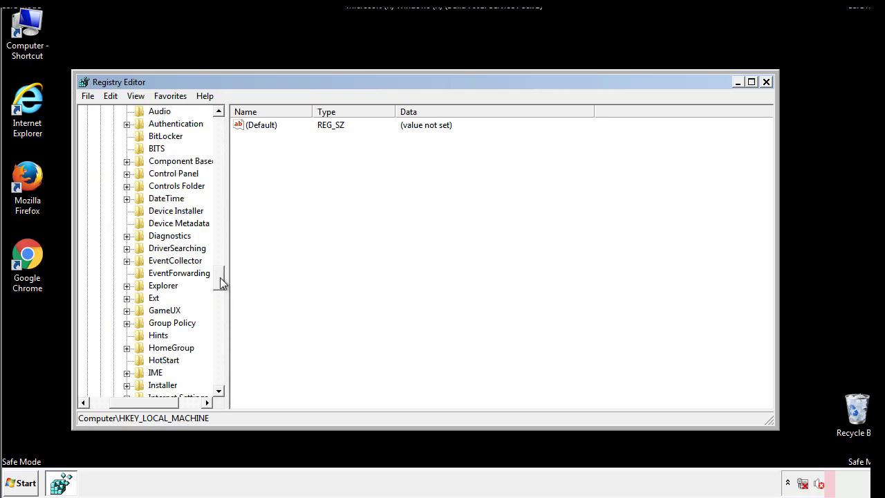
scroll(down, 3)
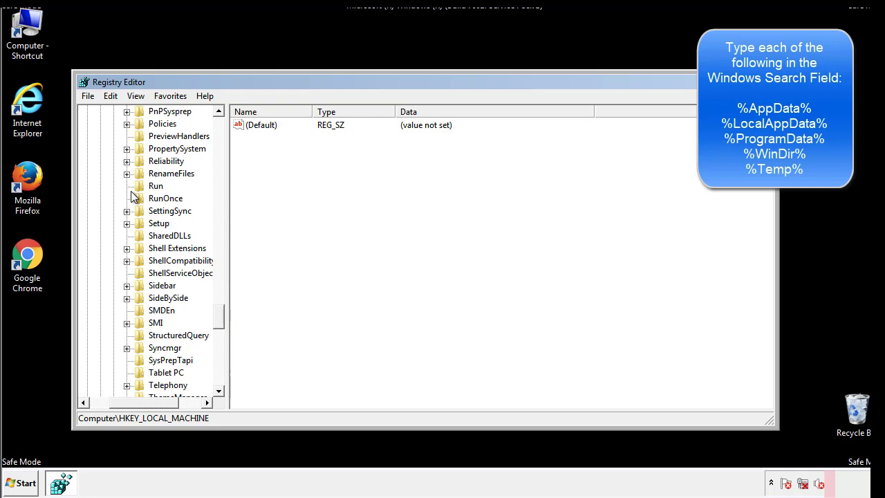
click(156, 186)
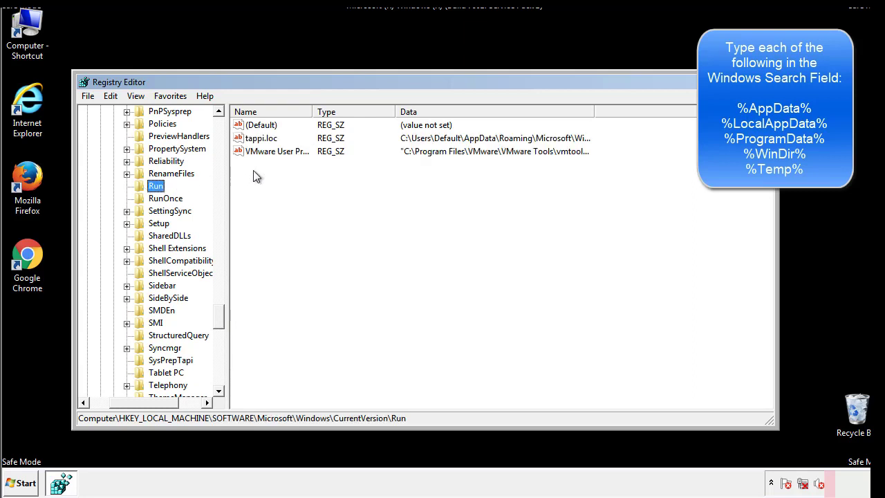
mouse_move(570, 153)
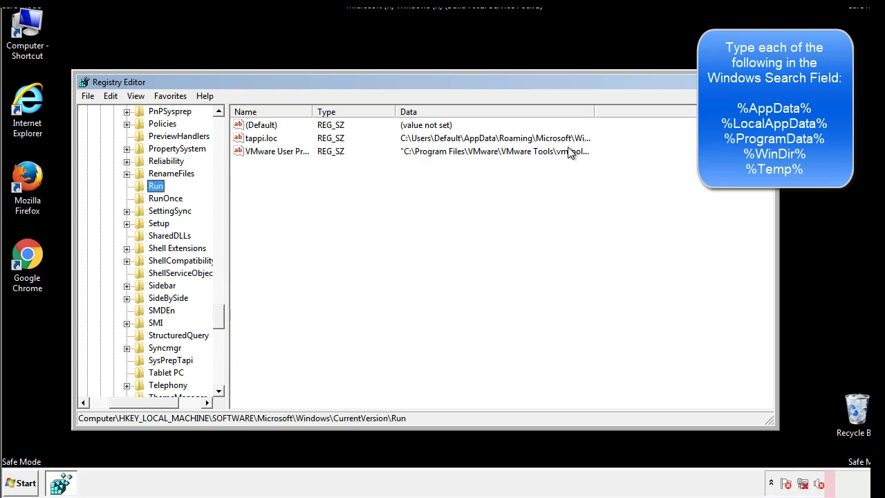
Delete the tappi.loc value, leaving only VMware User Process in the Run key.
click(261, 138)
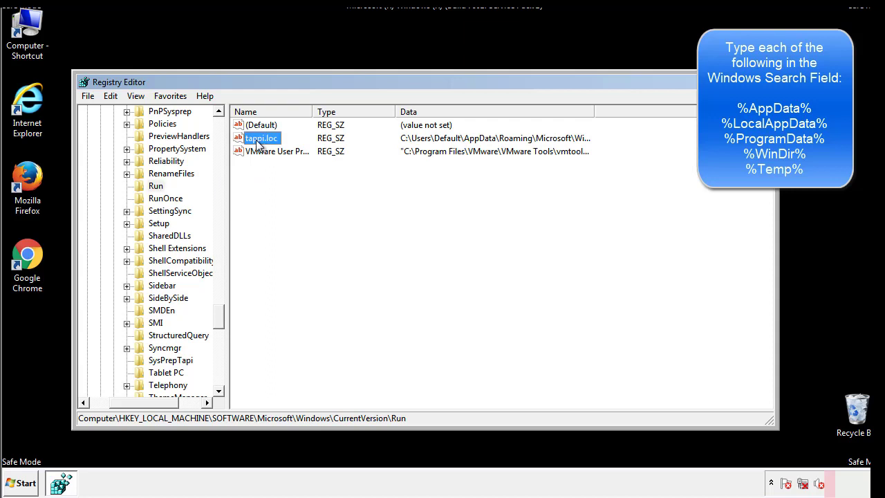
key(Delete)
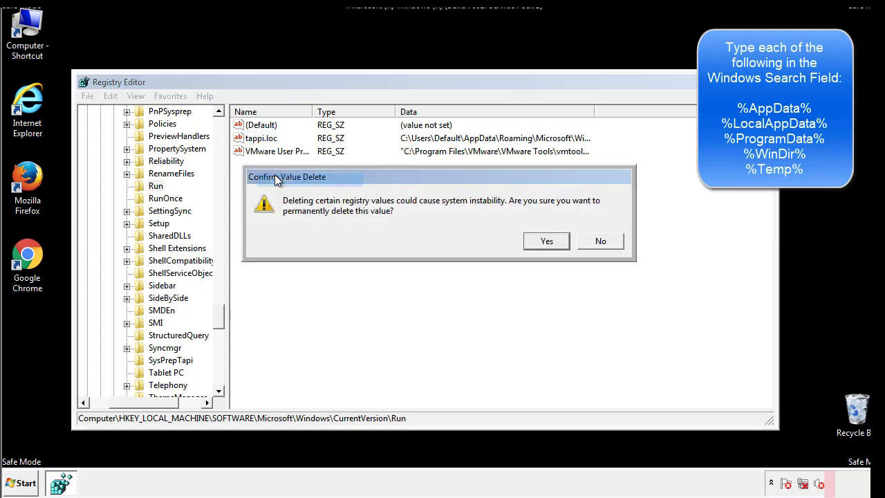
click(546, 240)
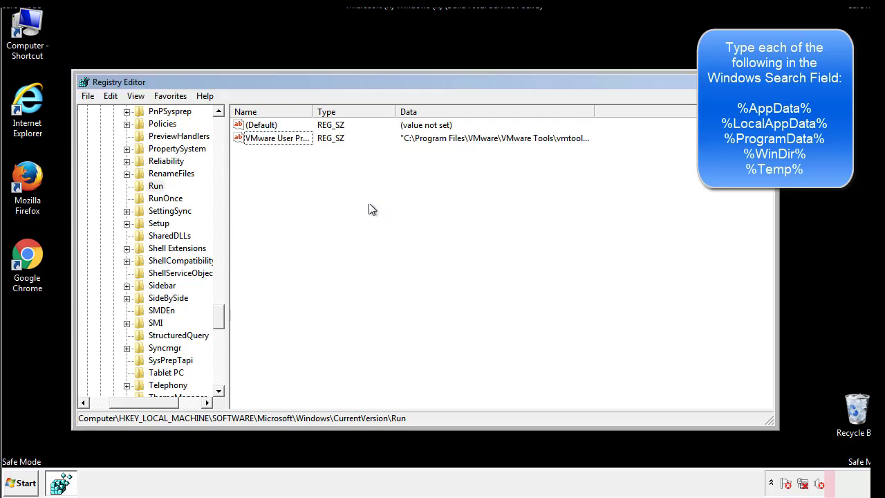
scroll(down, 3)
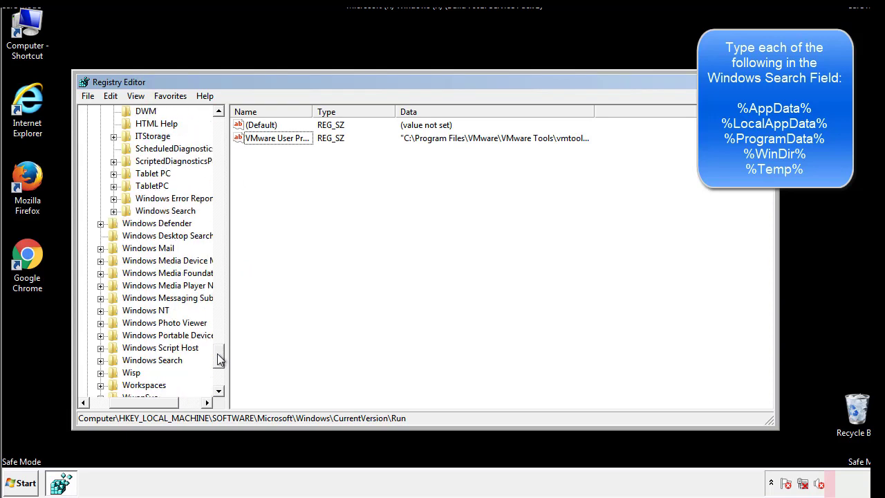
scroll(down, 3)
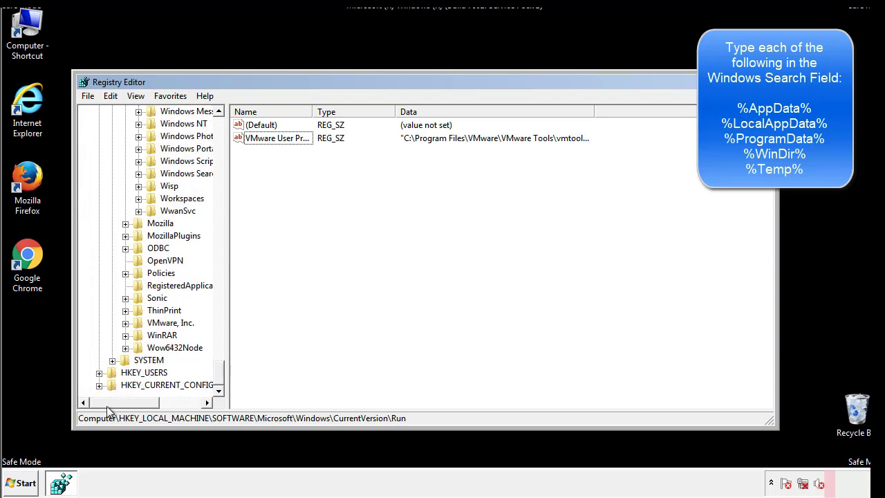
scroll(up, 3)
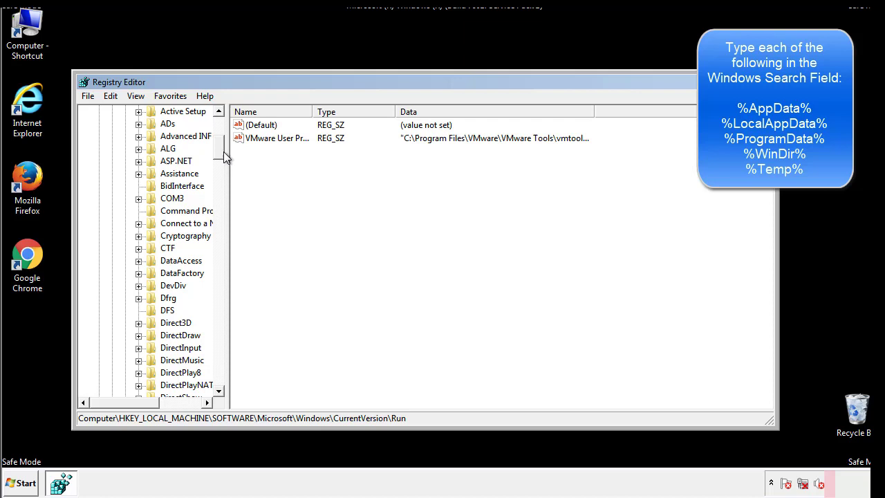
Collapse HKLM and open the HKCU CurrentVersion Run key showing DAEMON Tools Lite.
click(98, 148)
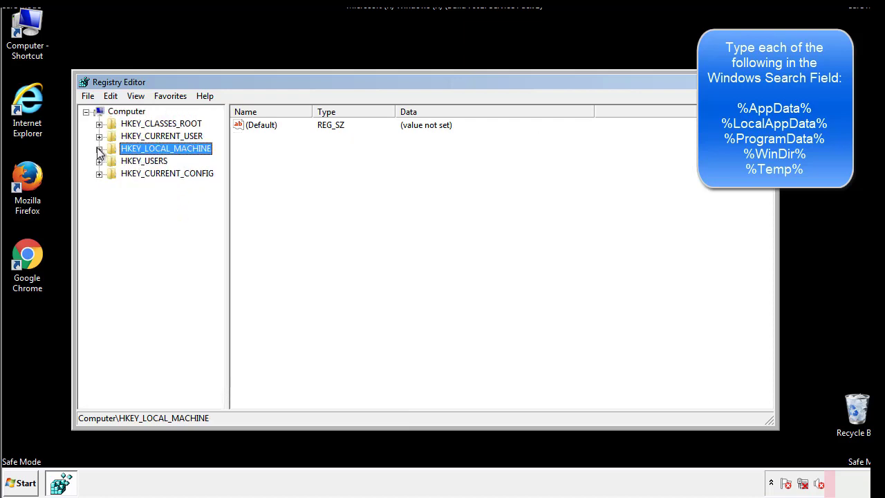
click(99, 135)
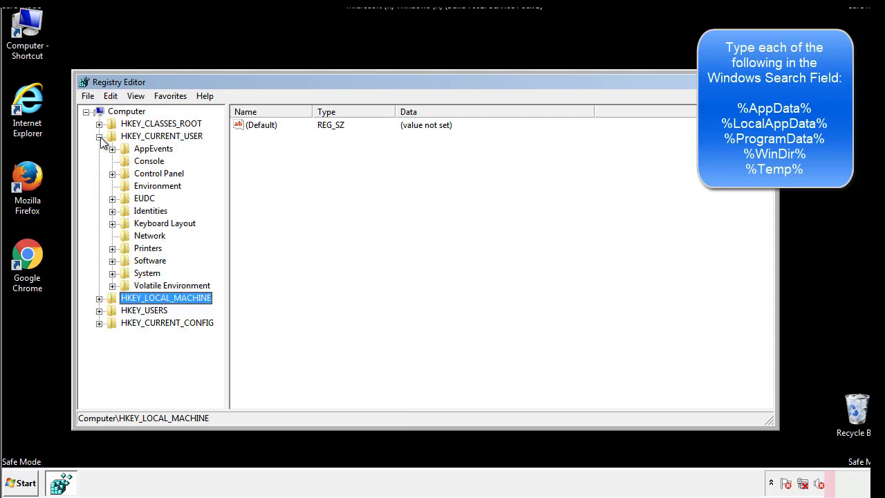
mouse_move(114, 221)
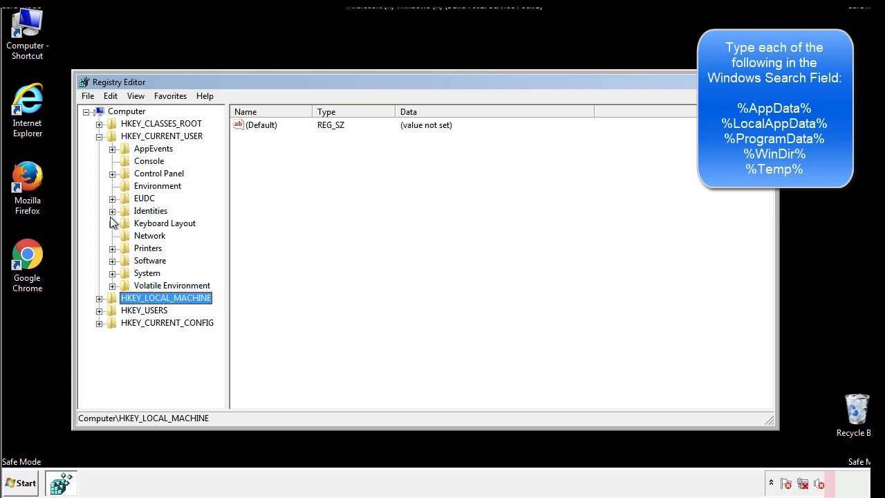
mouse_move(114, 230)
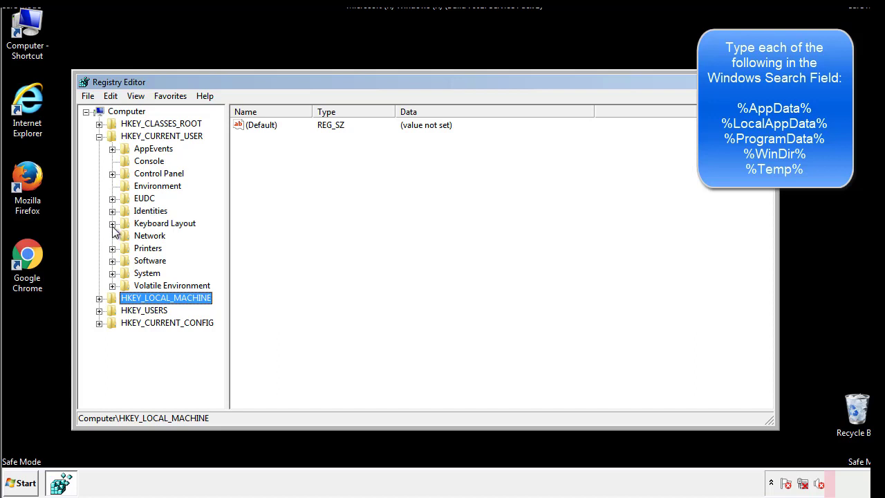
click(112, 261)
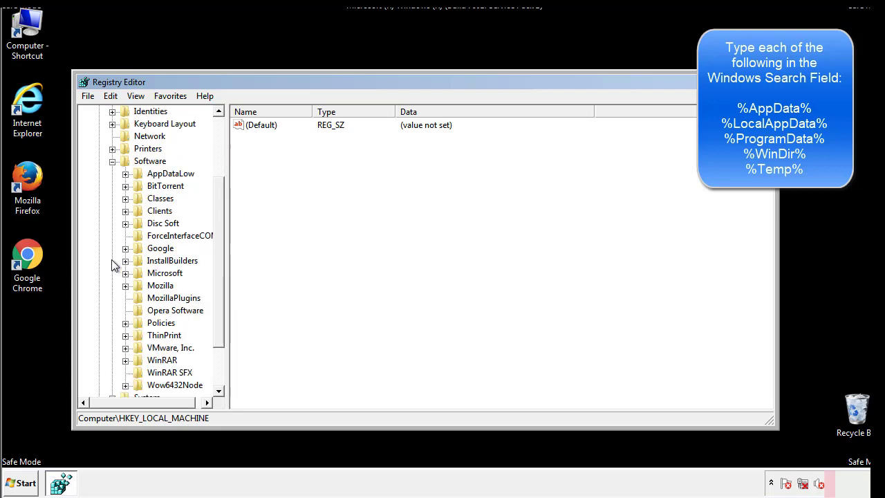
scroll(down, 3)
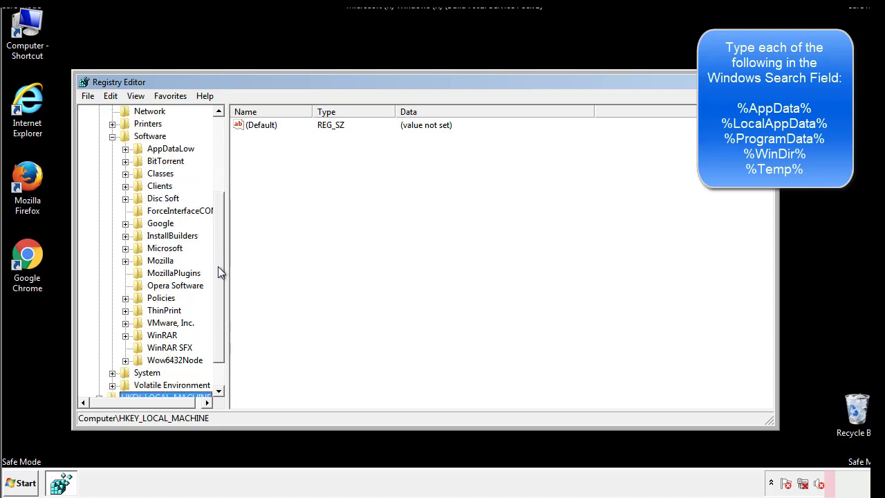
mouse_move(141, 278)
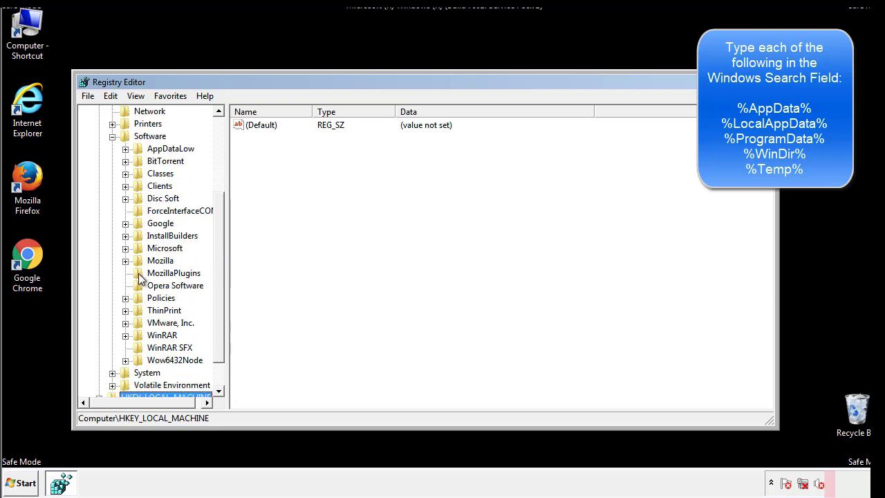
mouse_move(136, 188)
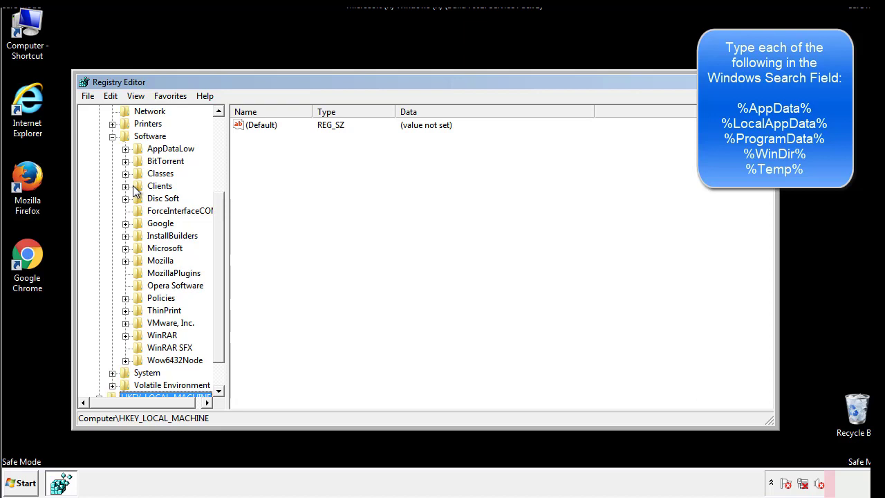
click(125, 247)
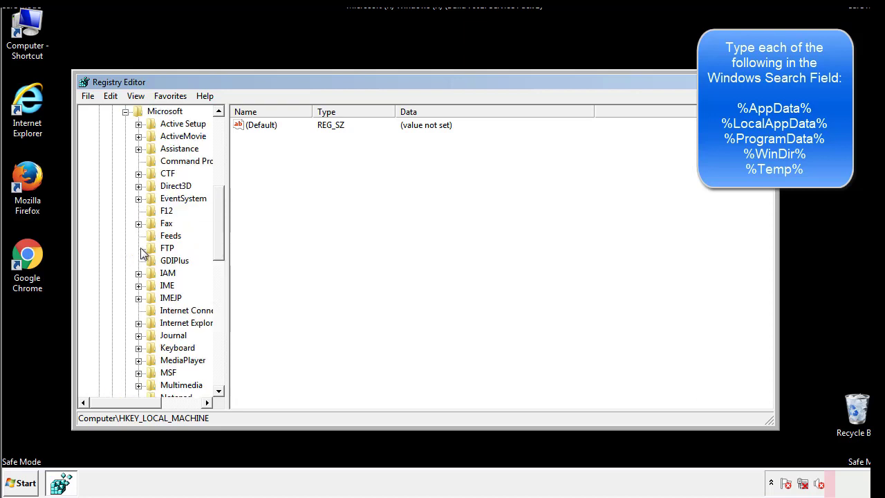
scroll(down, 3)
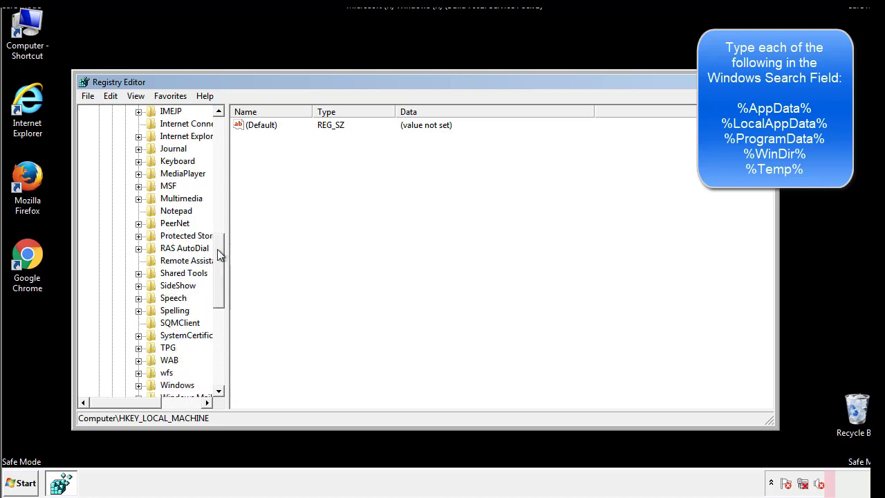
scroll(down, 3)
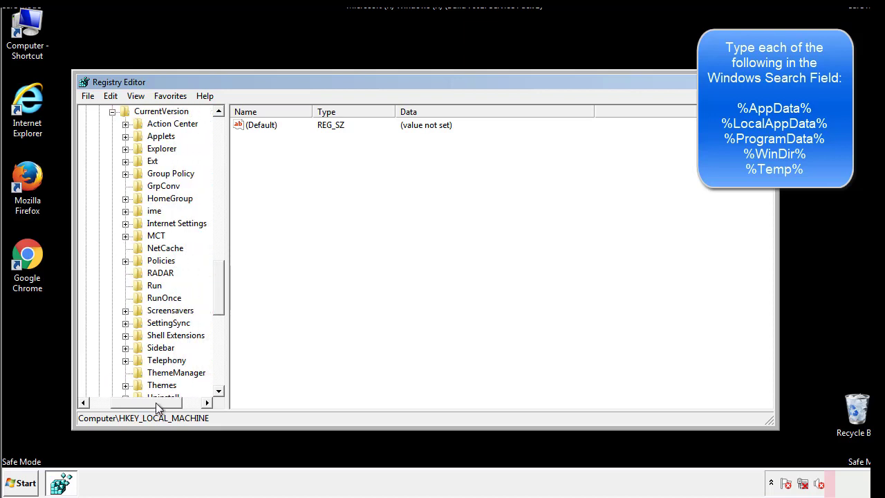
click(155, 285)
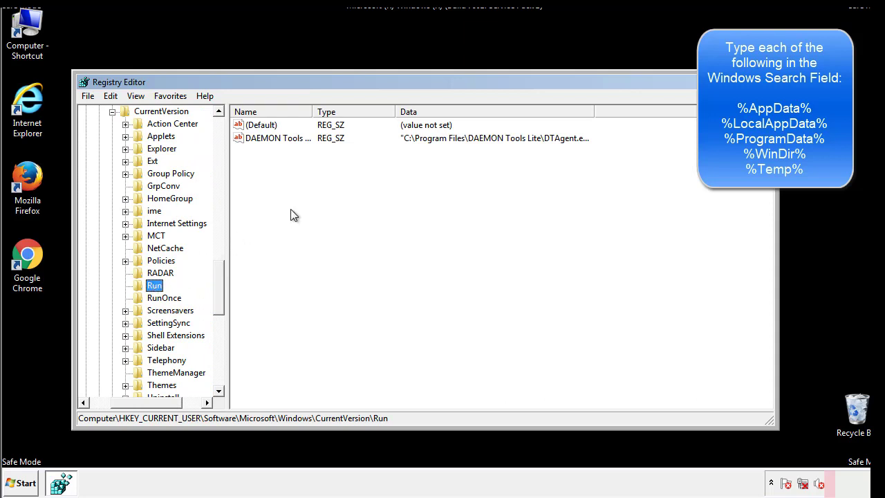
mouse_move(287, 152)
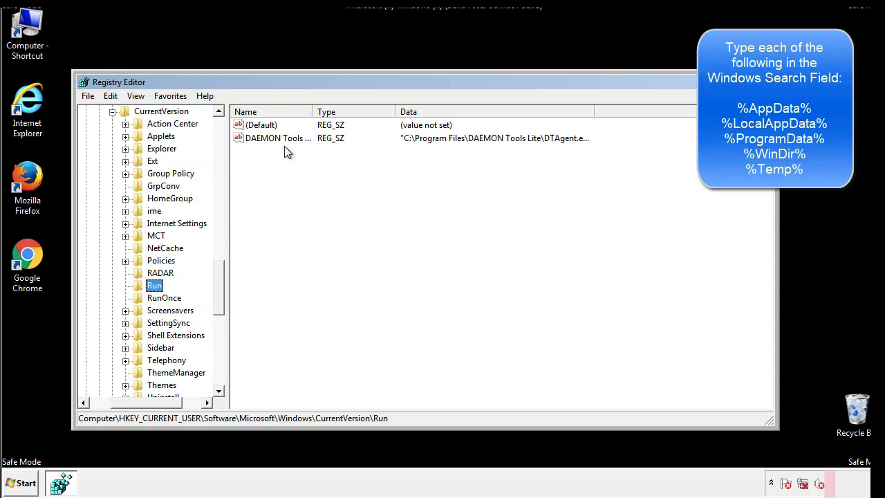
mouse_move(379, 163)
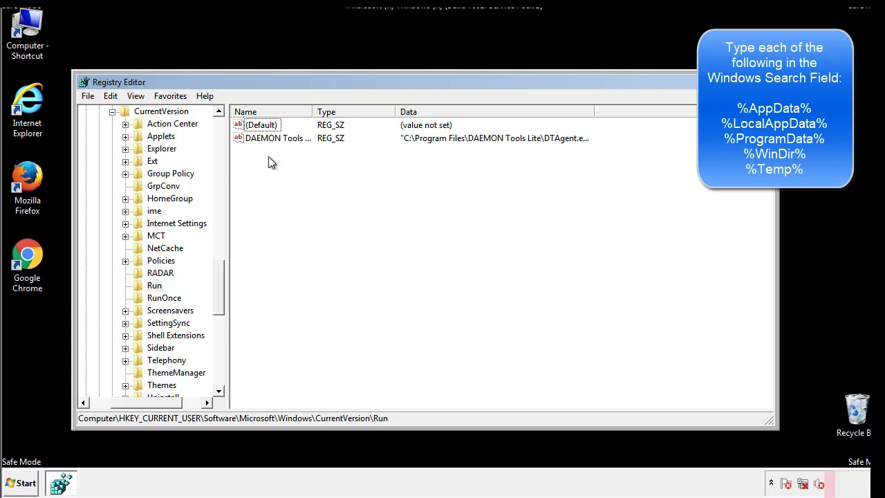
mouse_move(320, 163)
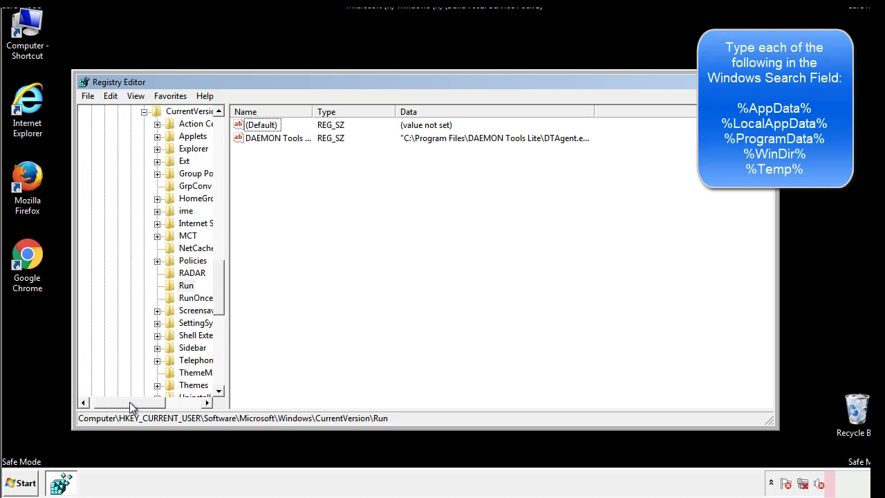
Collapse the HKCU Software\Microsoft\Windows key to leave the Run key.
scroll(up, 3)
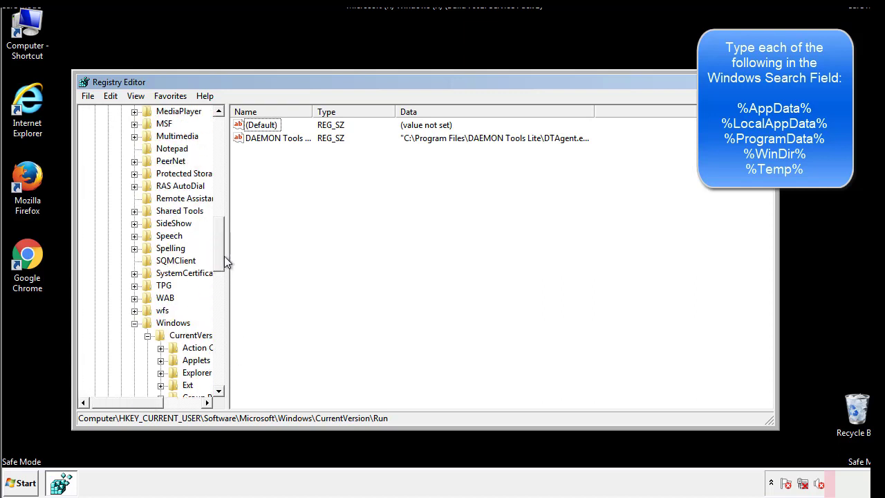
click(174, 322)
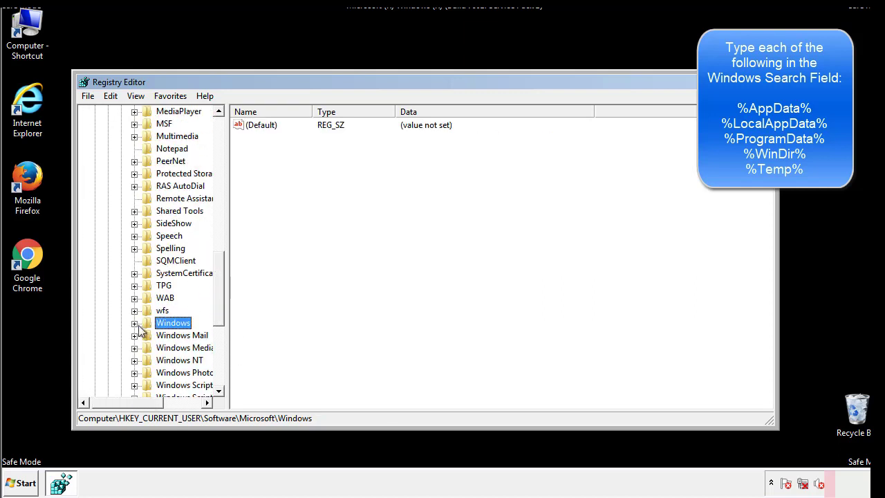
scroll(up, 3)
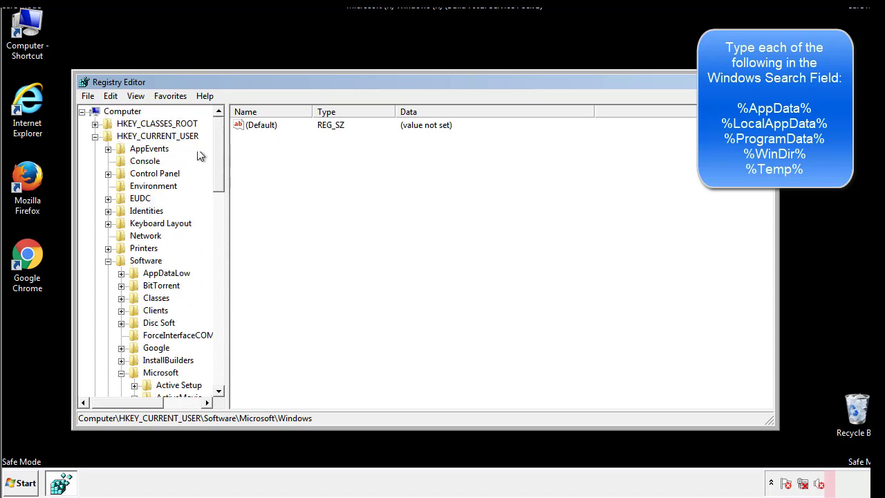
Search the registry for %temp% with Edit > Find.
click(110, 95)
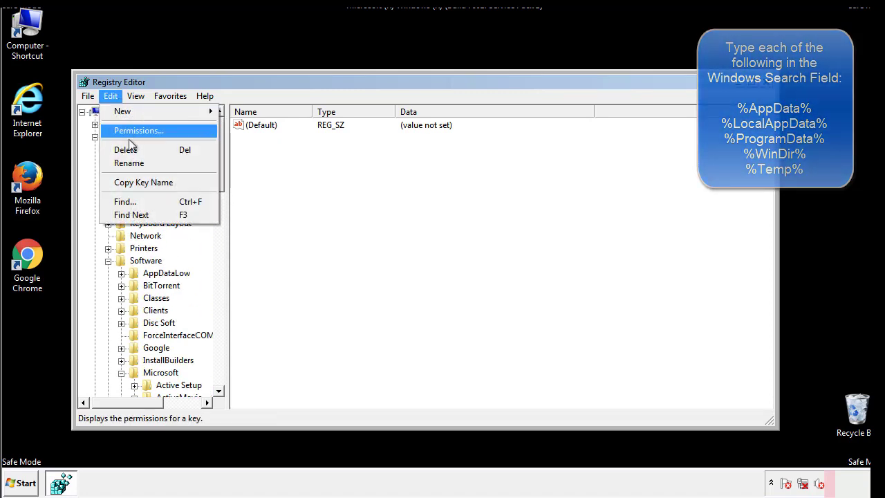
click(124, 201)
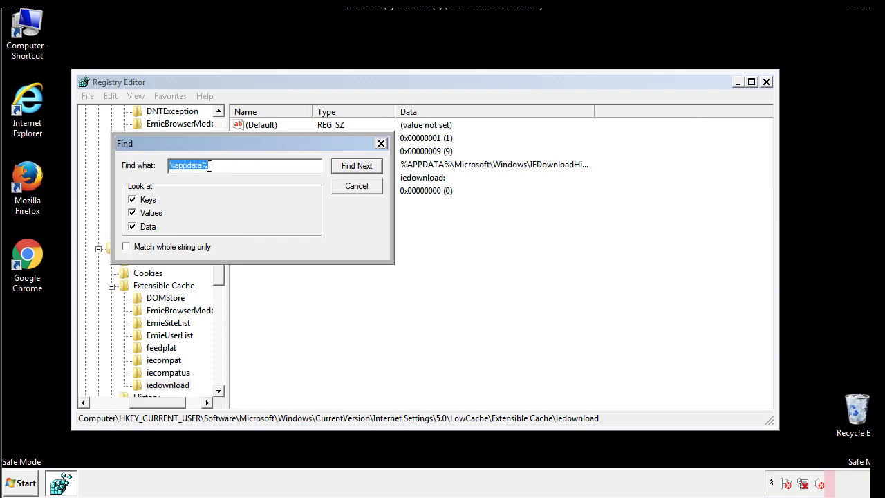
text(%t)
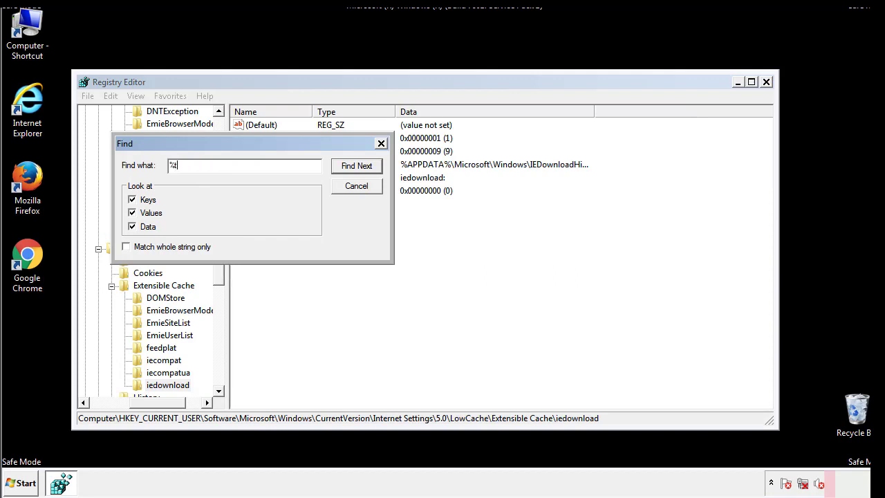
text(emp%)
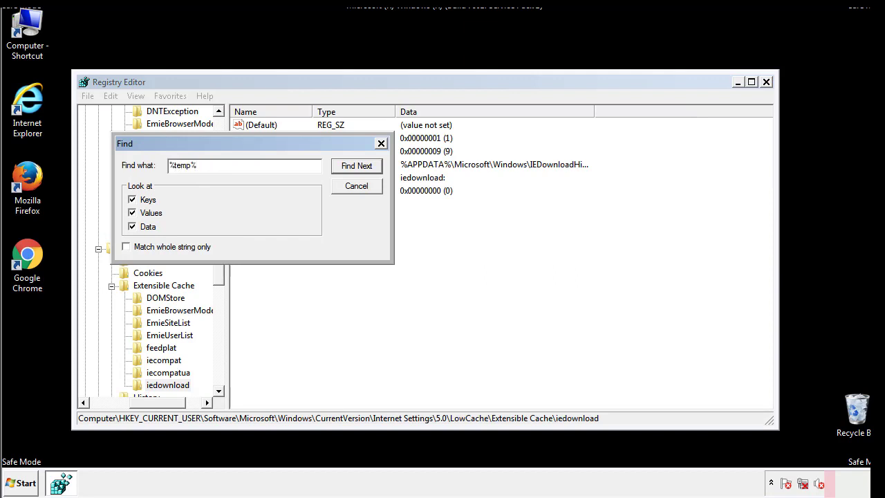
click(356, 165)
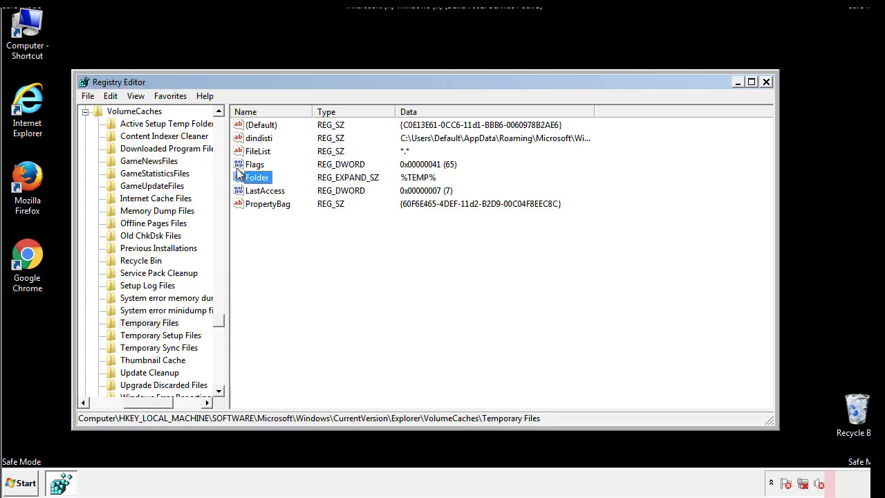
Delete all values in the Temporary Files key, confirming the deletion.
click(289, 228)
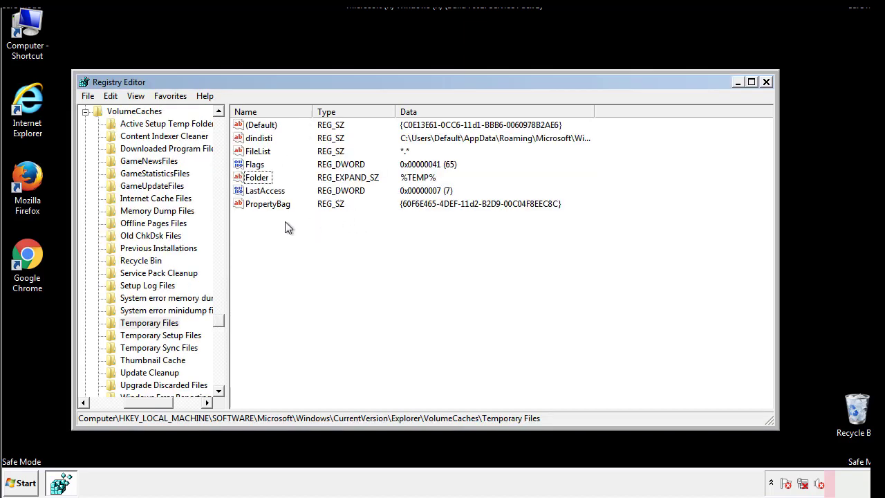
key(ctrl+a)
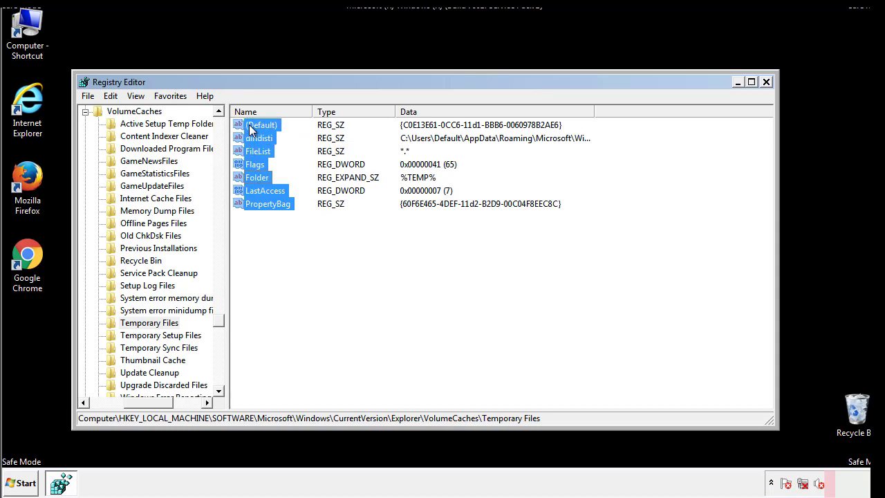
right_click(261, 125)
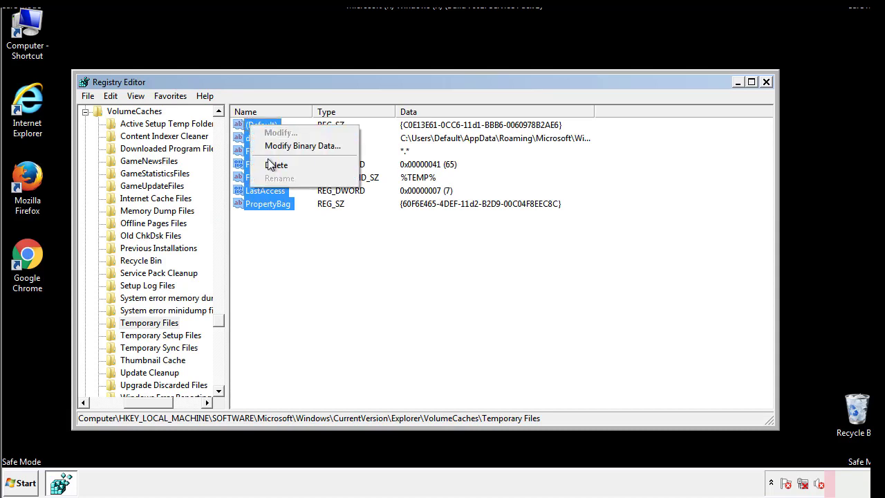
click(276, 165)
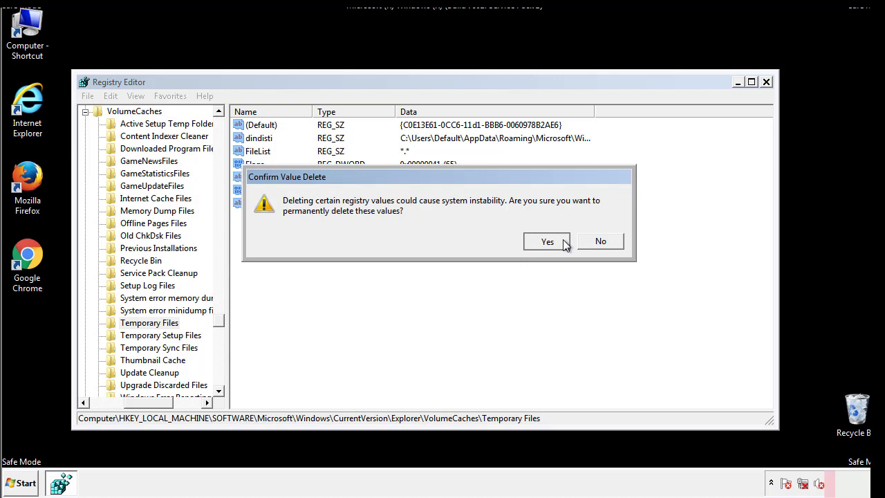
click(547, 242)
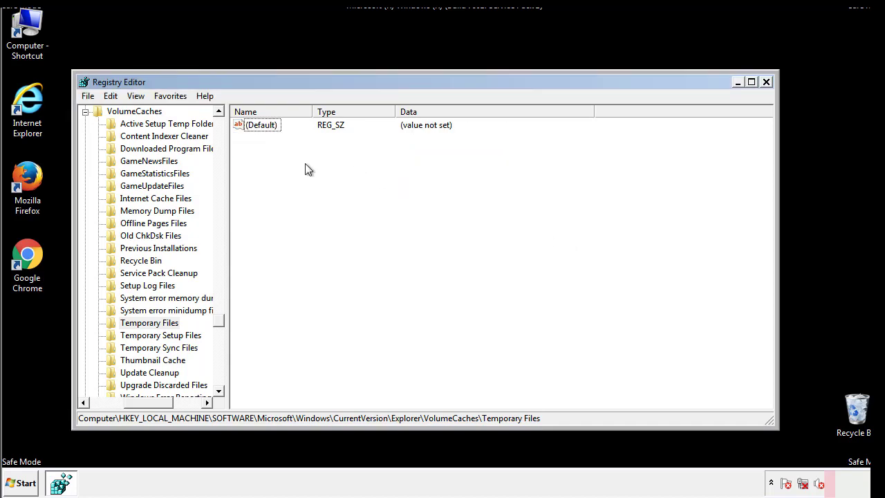
mouse_move(766, 81)
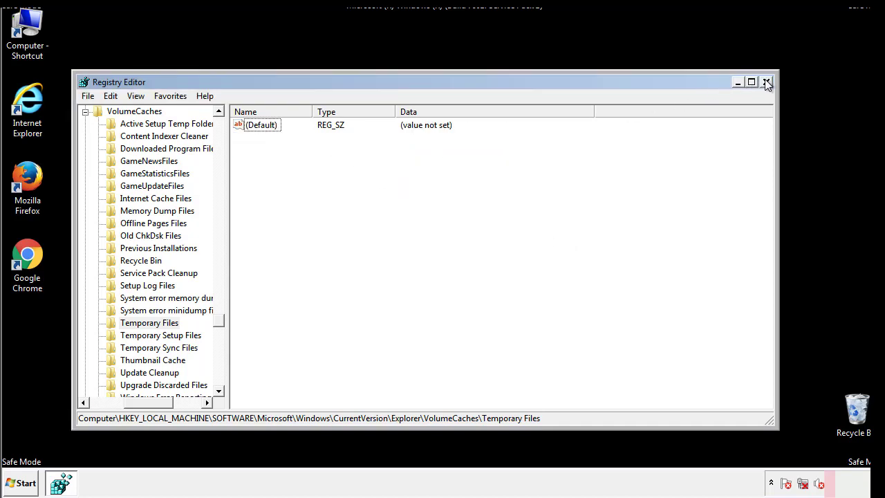
Close Registry Editor and launch msconfig from the Start menu search.
click(766, 82)
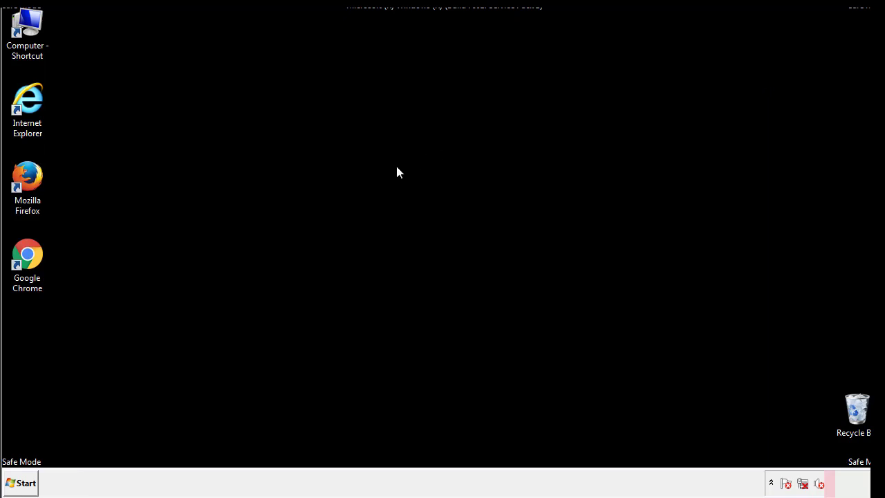
mouse_move(37, 347)
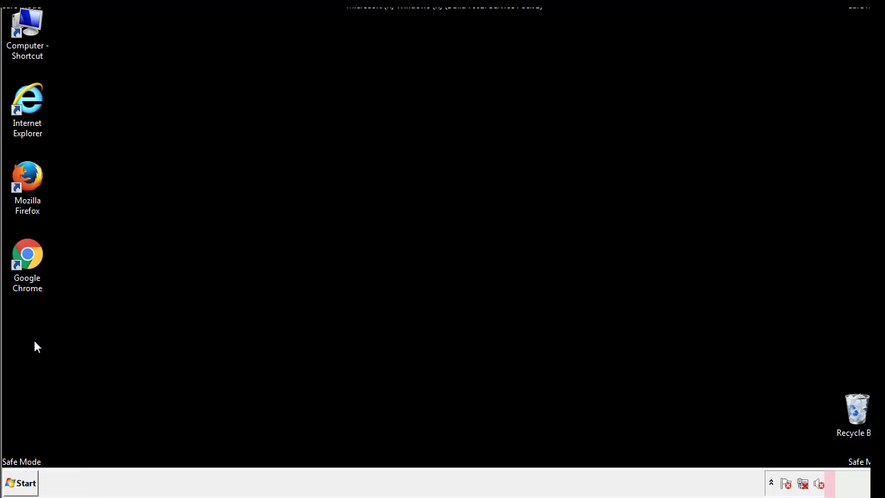
click(21, 483)
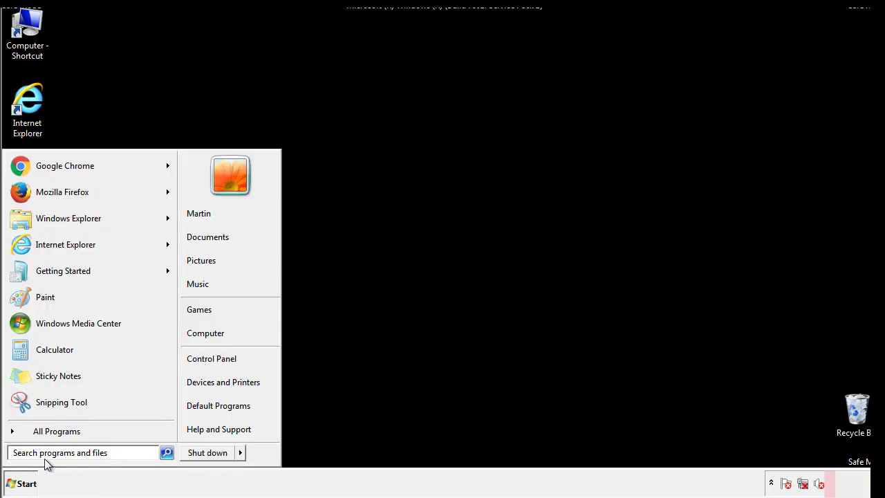
text(mscon)
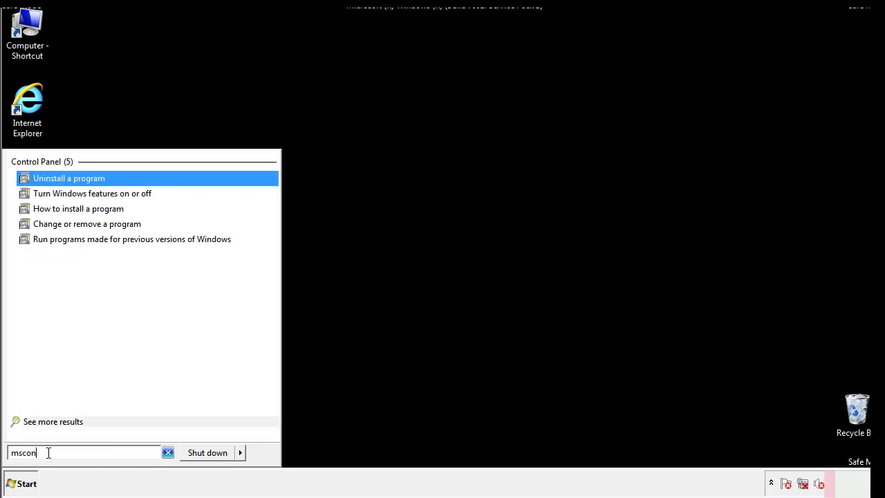
text(fig)
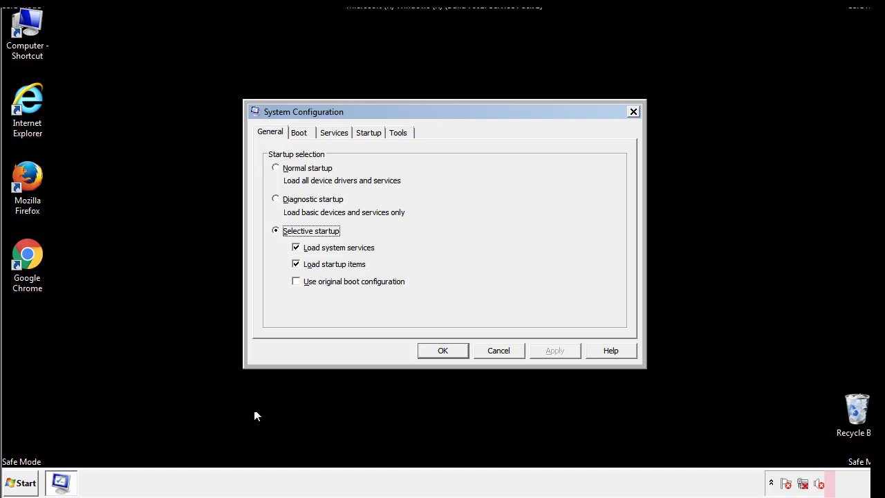
Uncheck Safe boot on the Boot tab, apply with OK, and restart now.
click(298, 132)
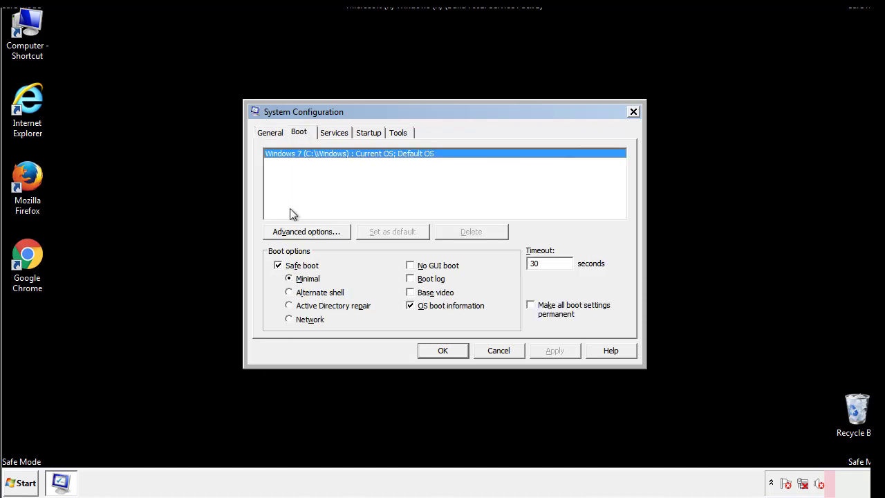
click(278, 265)
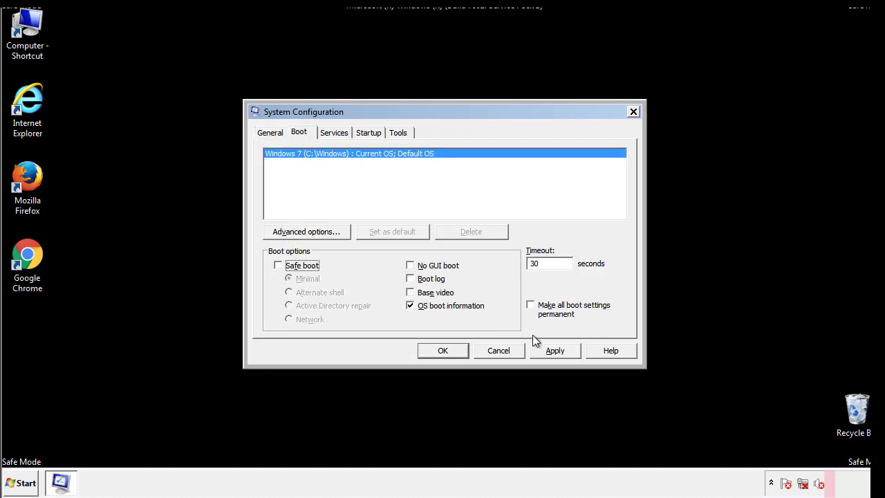
click(443, 351)
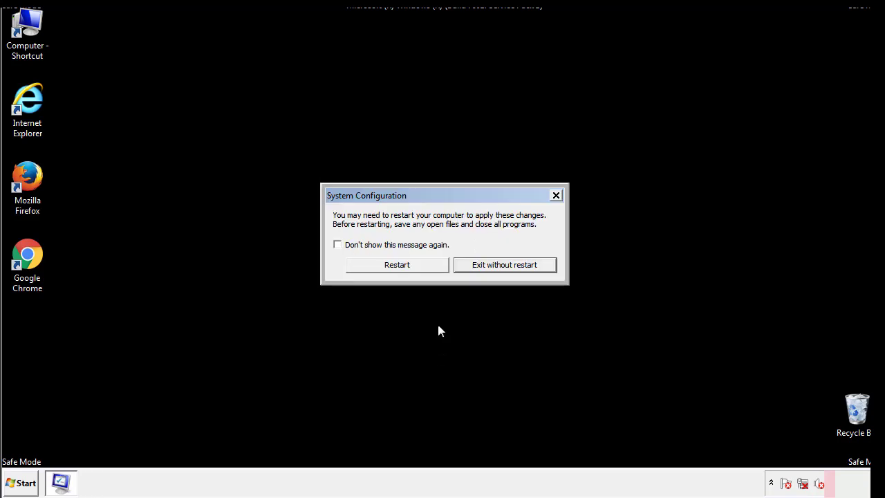
click(396, 265)
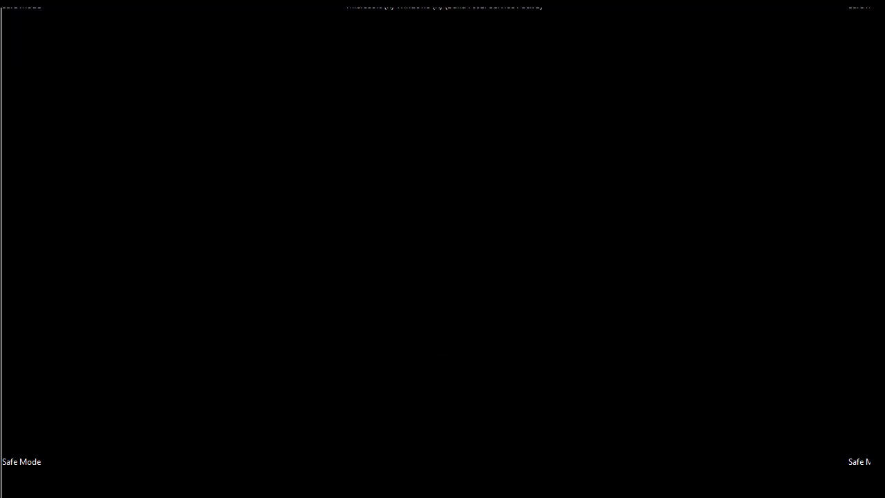